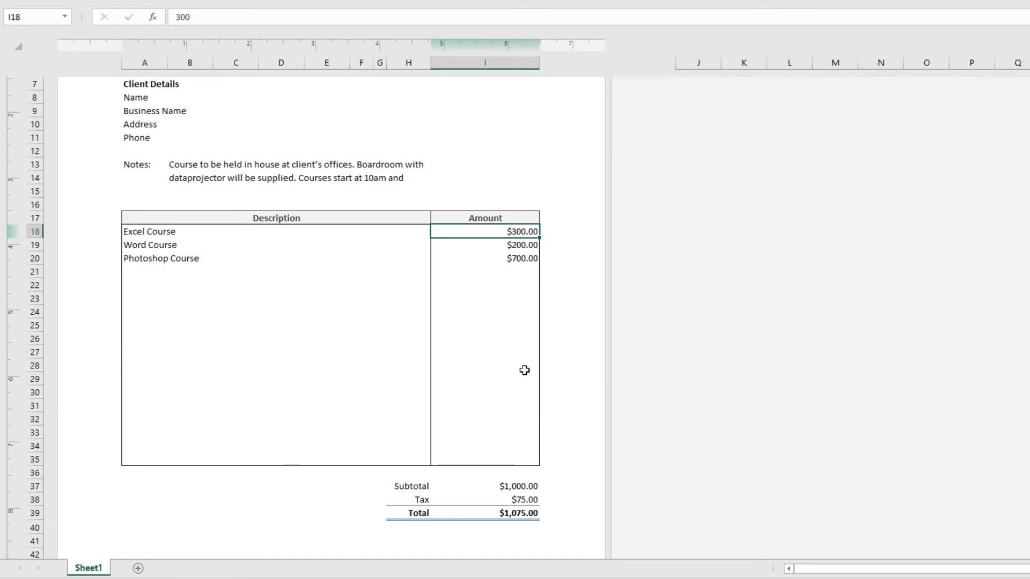
mouse_move(438, 309)
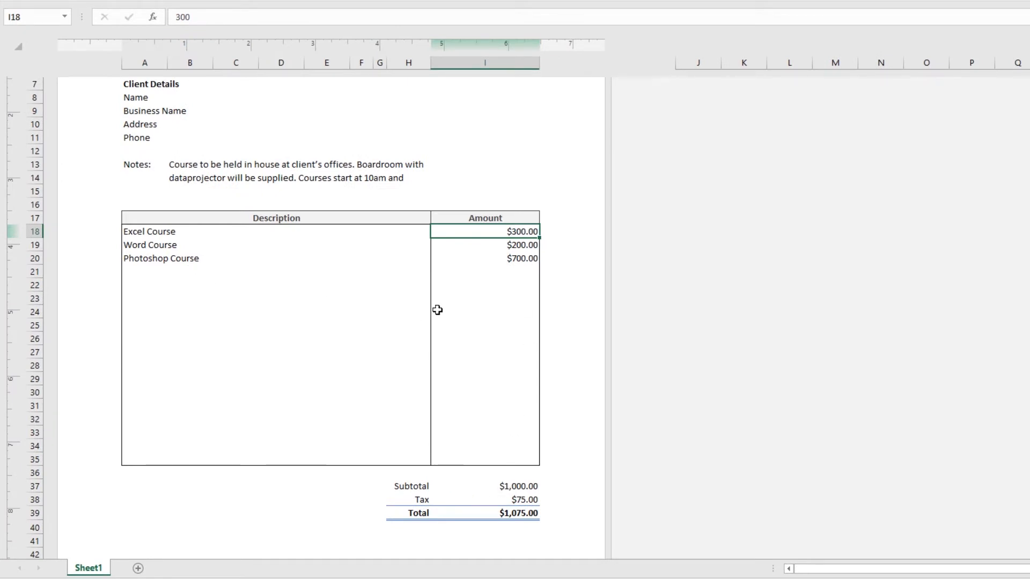
Enter InDesign Course at 300 and inspect the Subtotal SUM and Tax formulas.
type("InD")
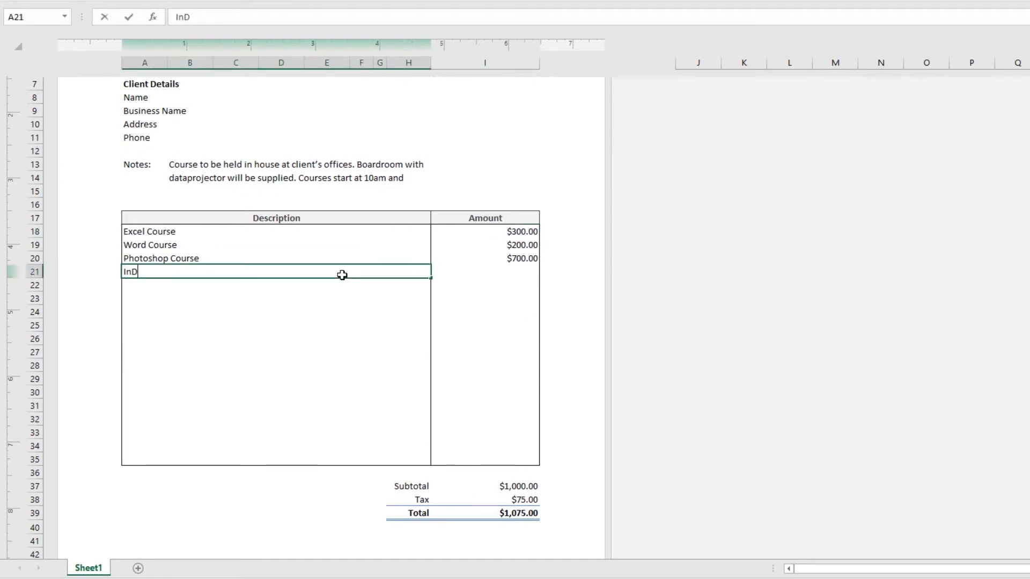
type("esign Course")
left_click(485, 272)
type("300")
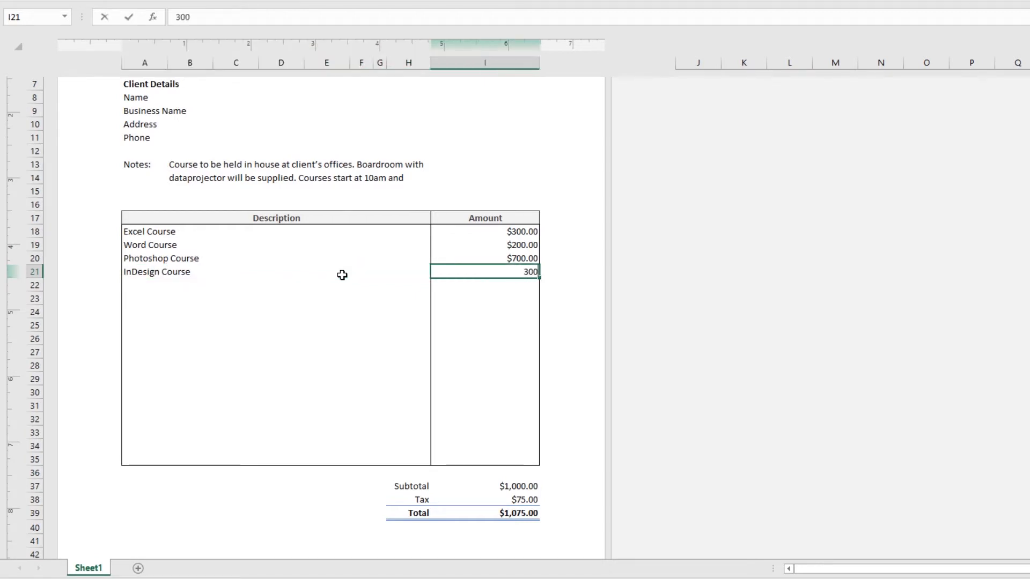
key("Enter")
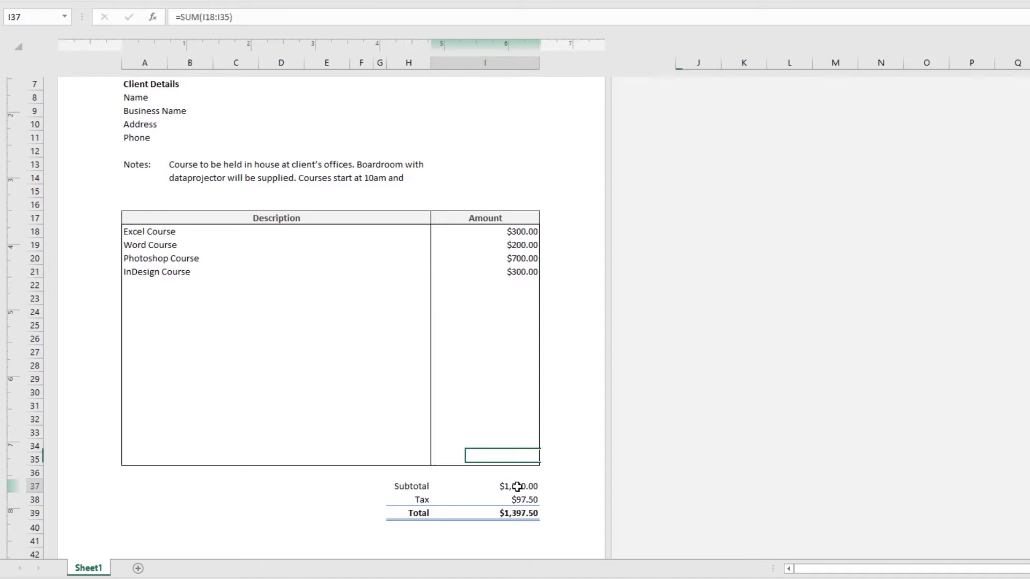
left_click(512, 486)
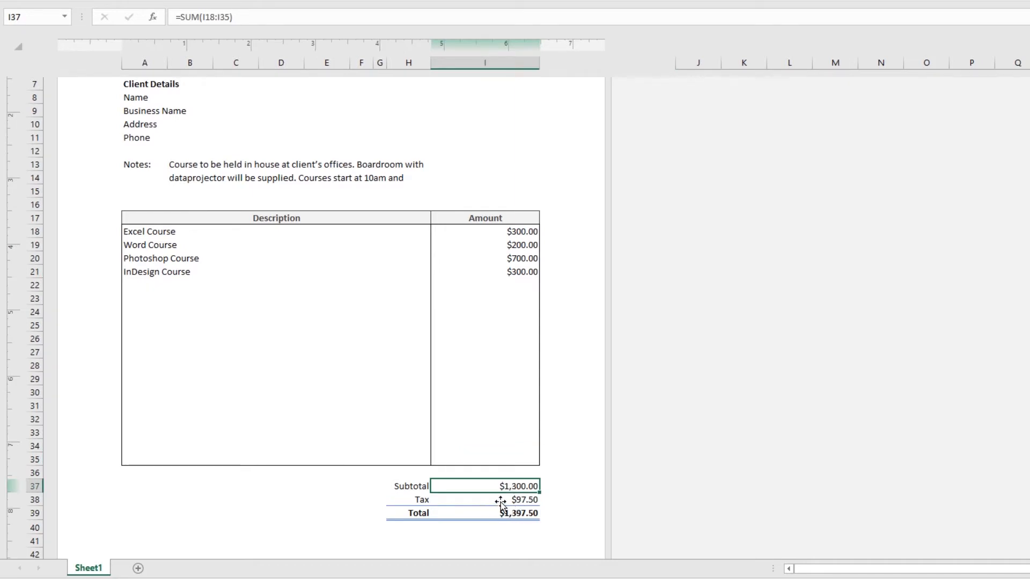
left_click(499, 514)
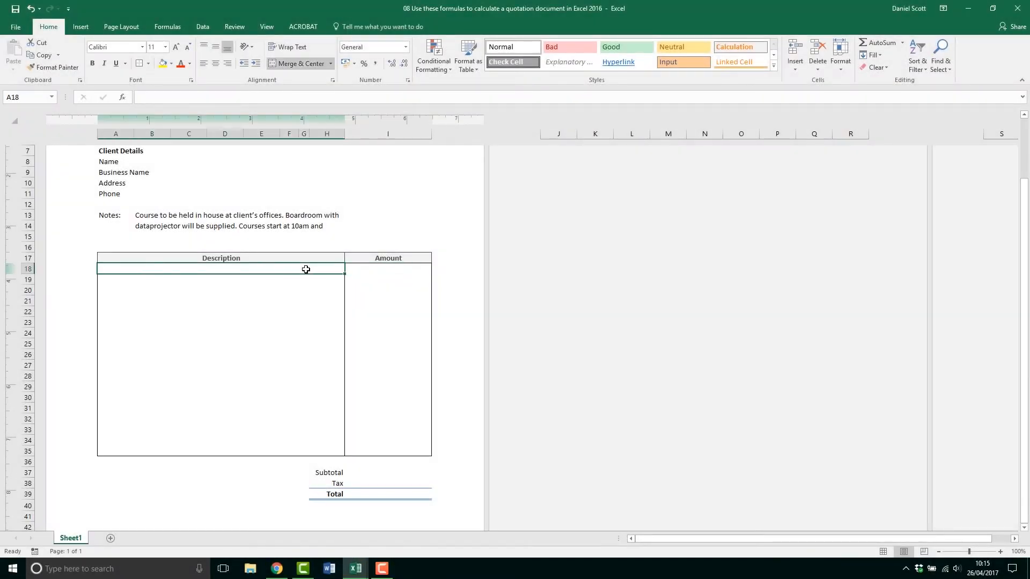
Enter Excel Course in A18 with an amount of 300 in I18.
type("E")
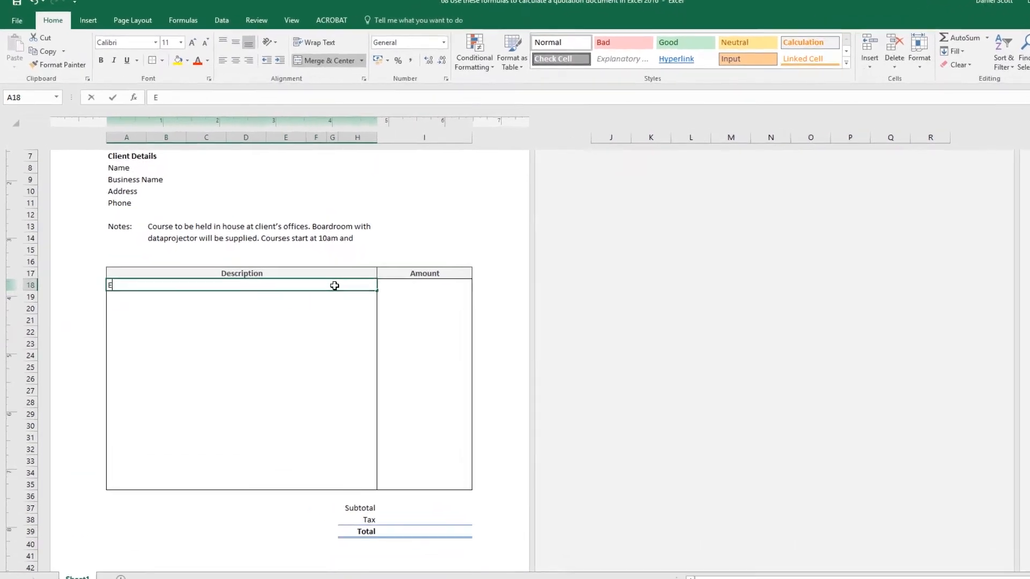
type("xcel Course")
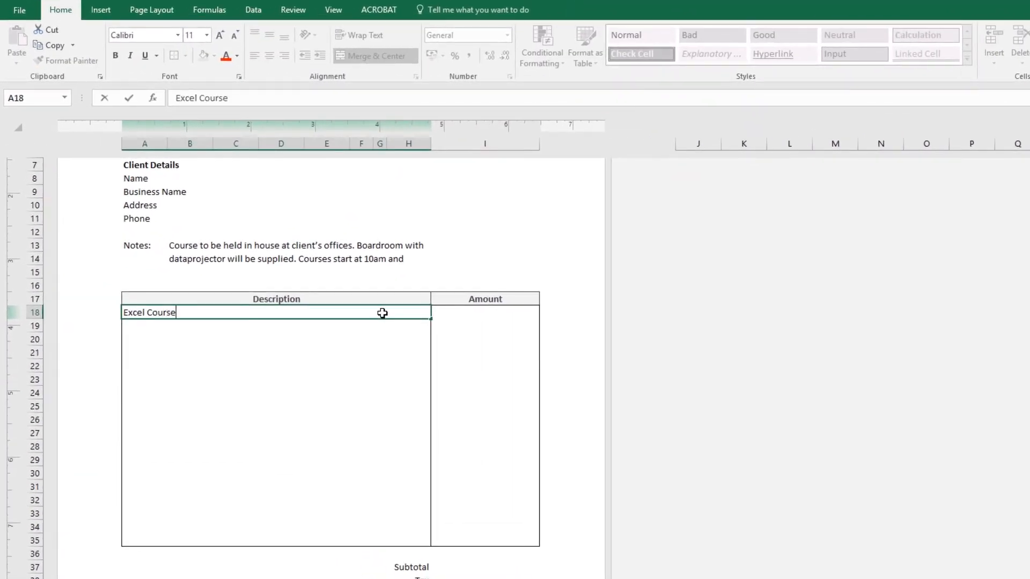
left_click(510, 316)
type("300")
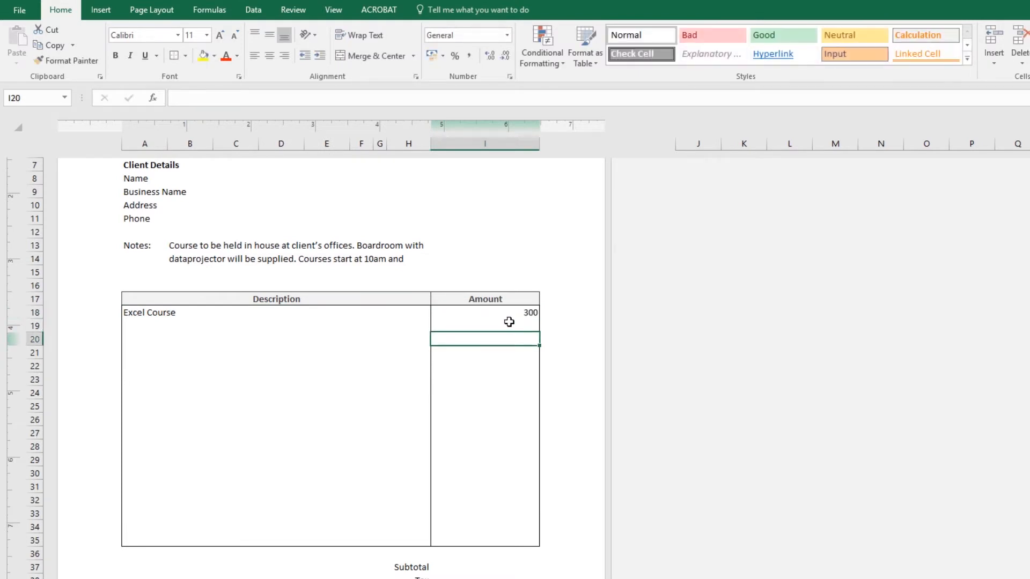
left_click(505, 315)
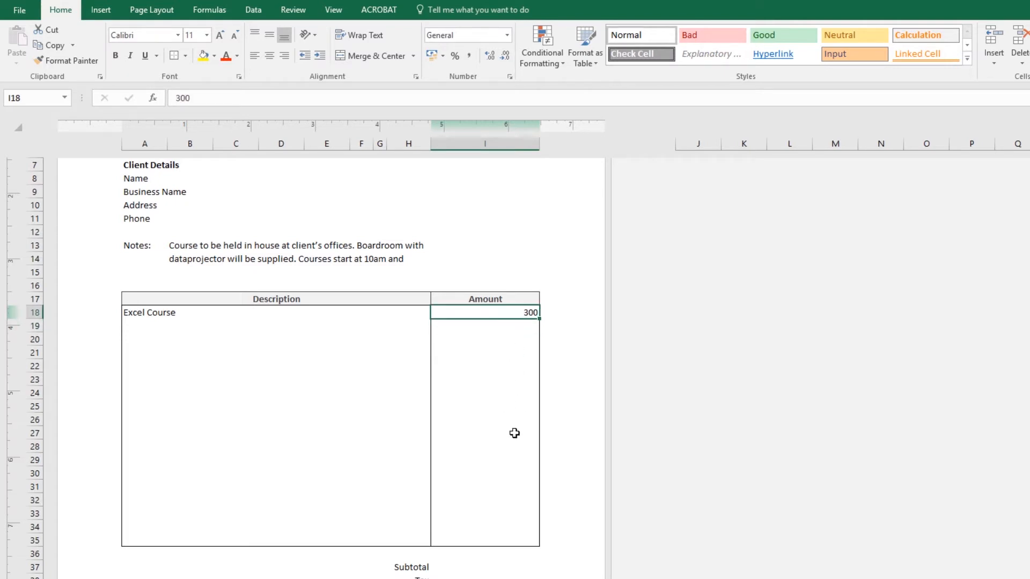
Format Amount cells I18:I35 as Currency and go to More Number Formats.
left_click_drag(485, 312, 485, 450)
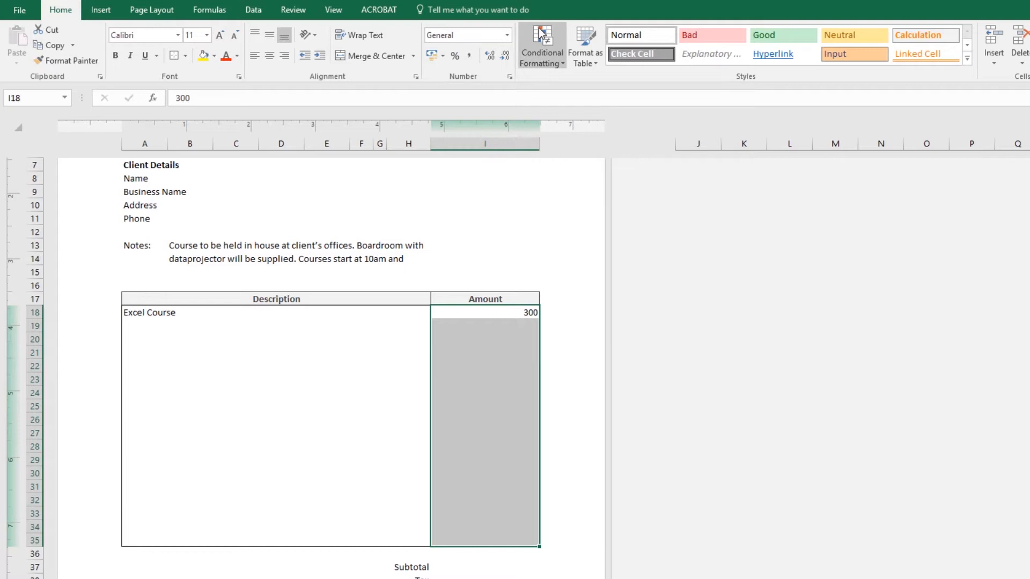
left_click(507, 34)
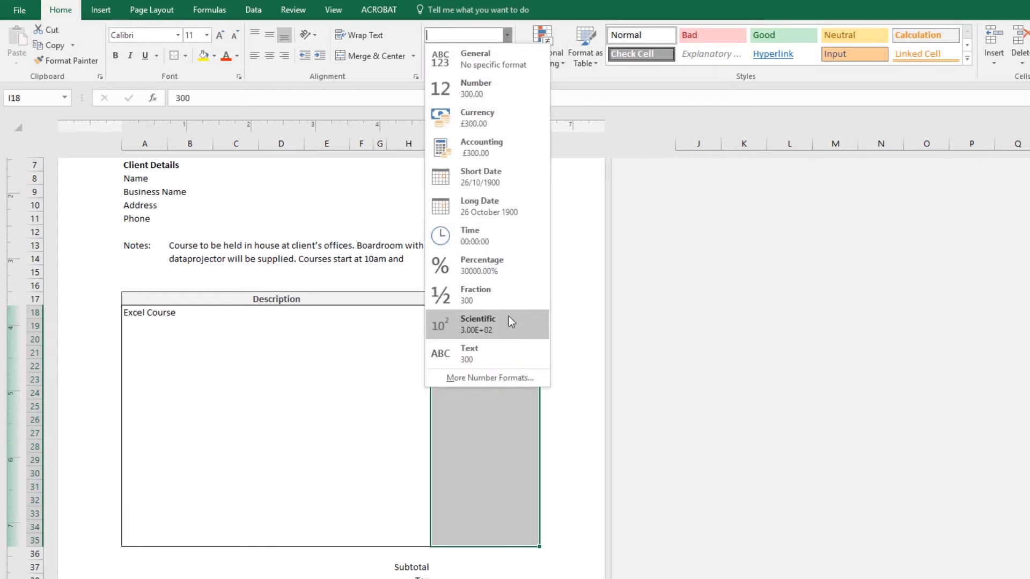
left_click(477, 112)
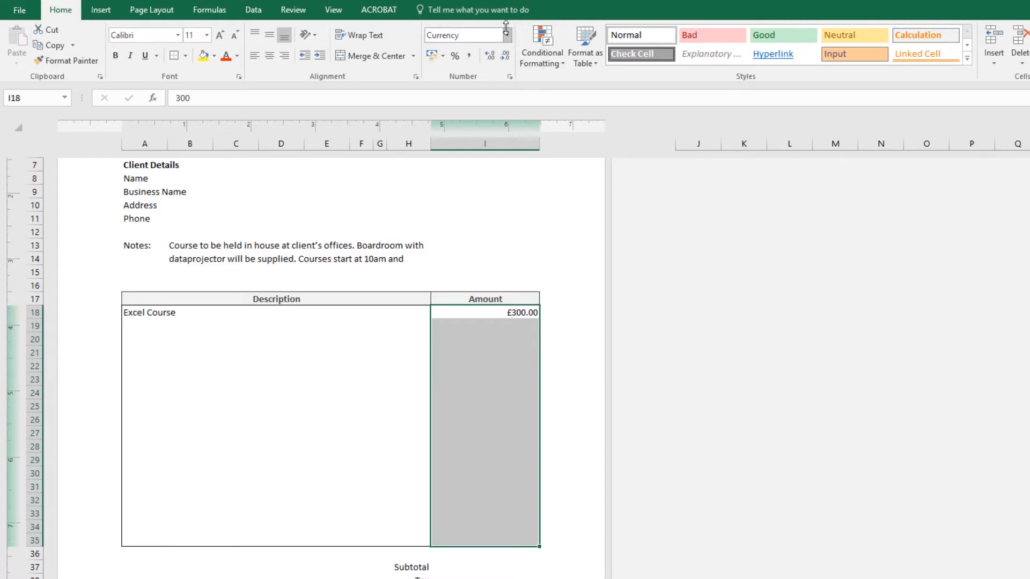
left_click(506, 35)
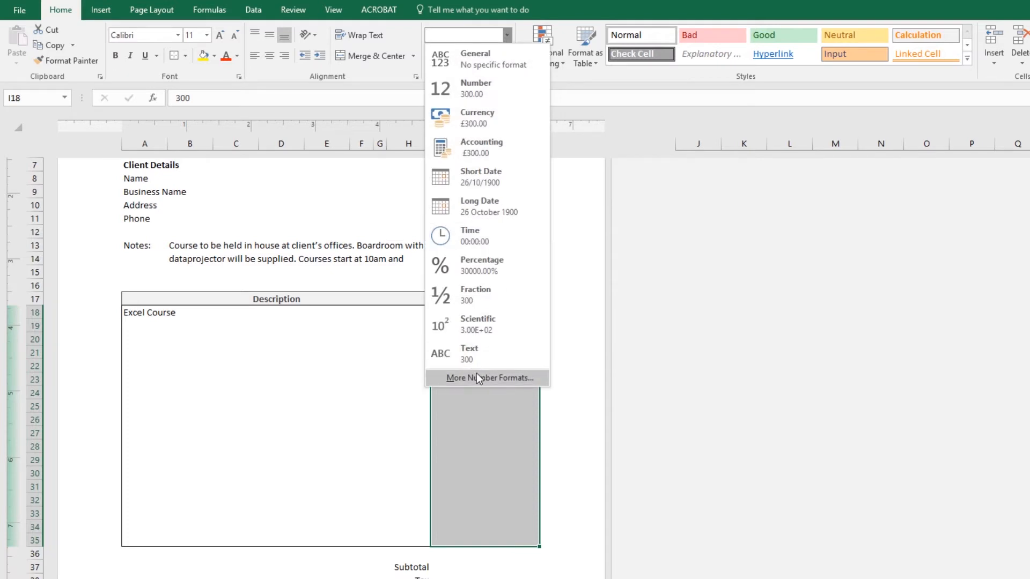
left_click(488, 378)
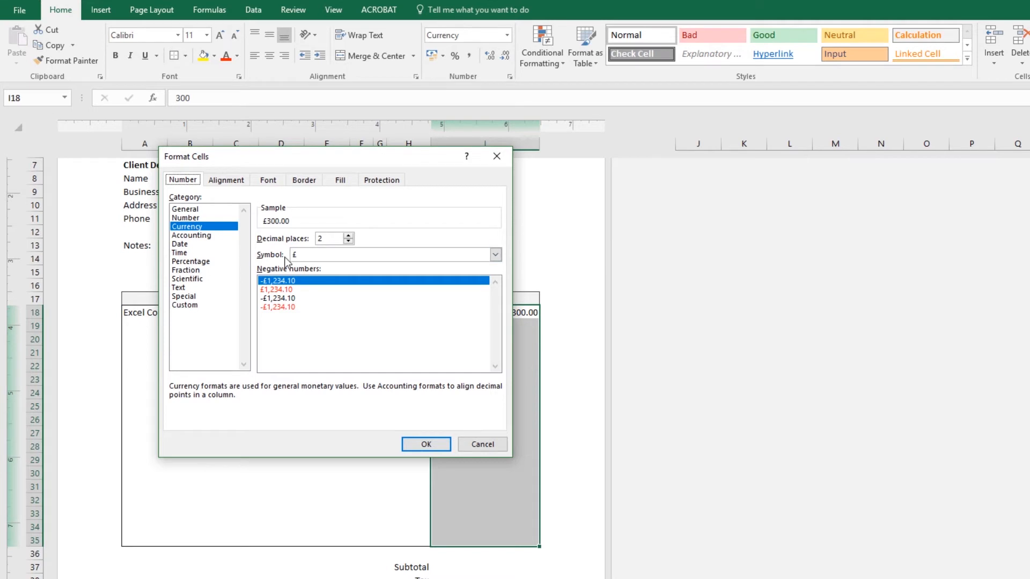
Switch the currency symbol to $ English (United States) so amounts show $300.00.
left_click(495, 254)
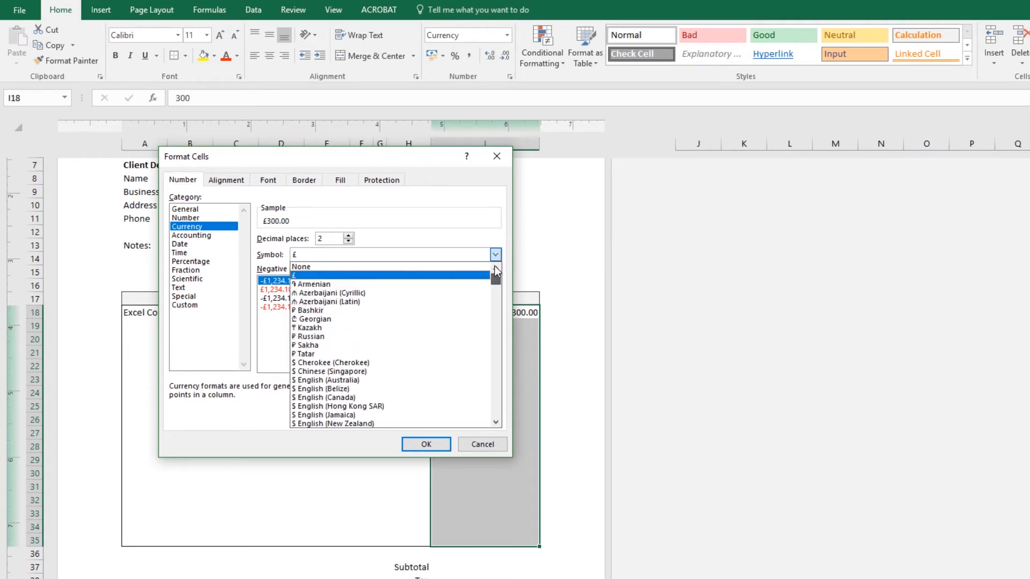
scroll("down", 3)
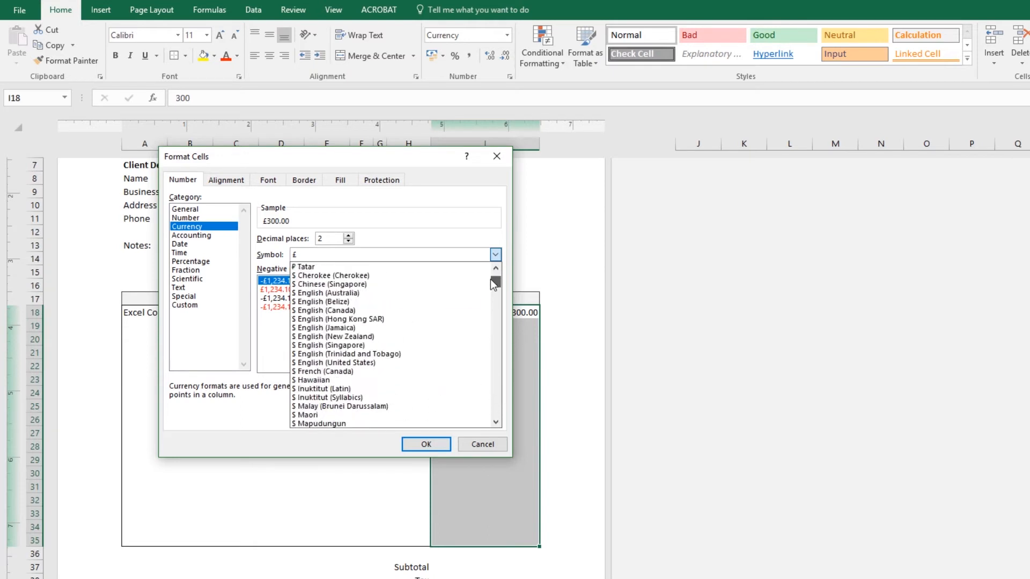
scroll("down", 3)
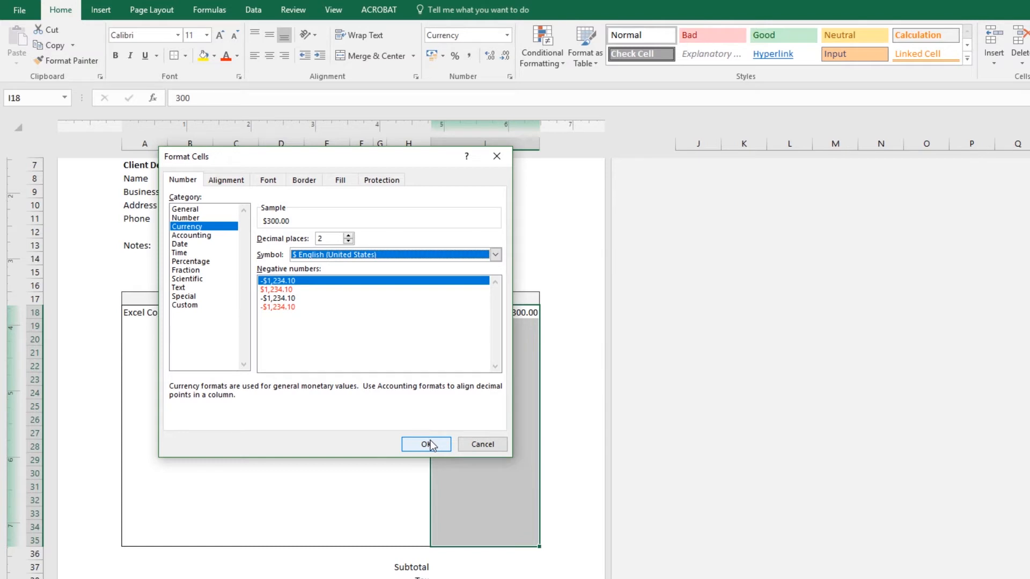
left_click(425, 444)
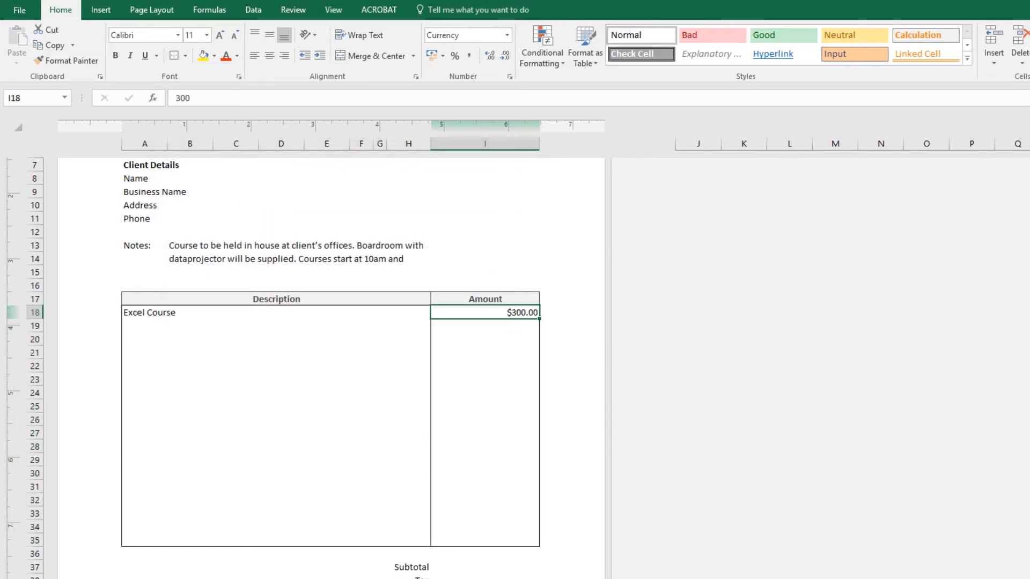
mouse_move(491, 564)
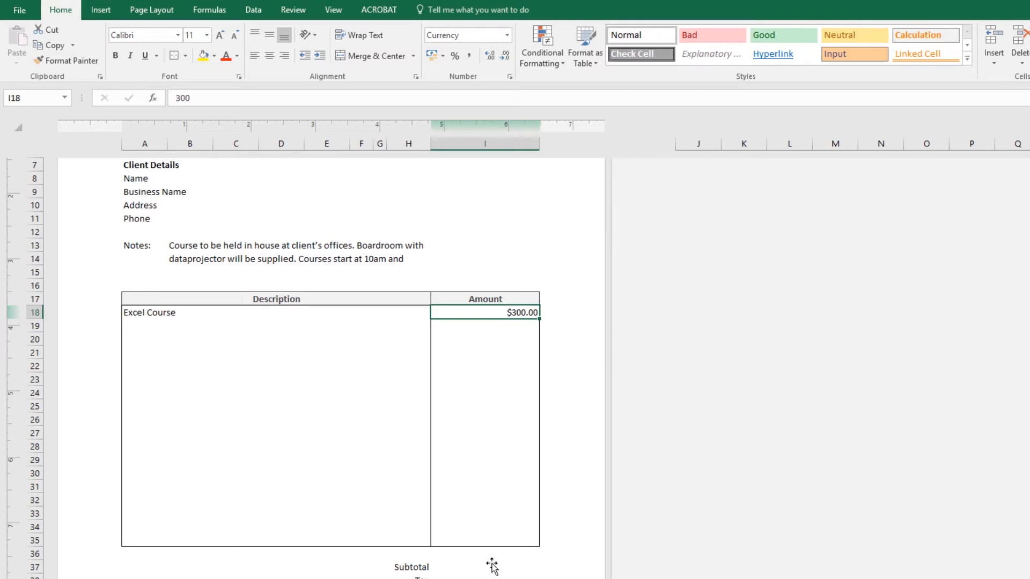
mouse_move(489, 569)
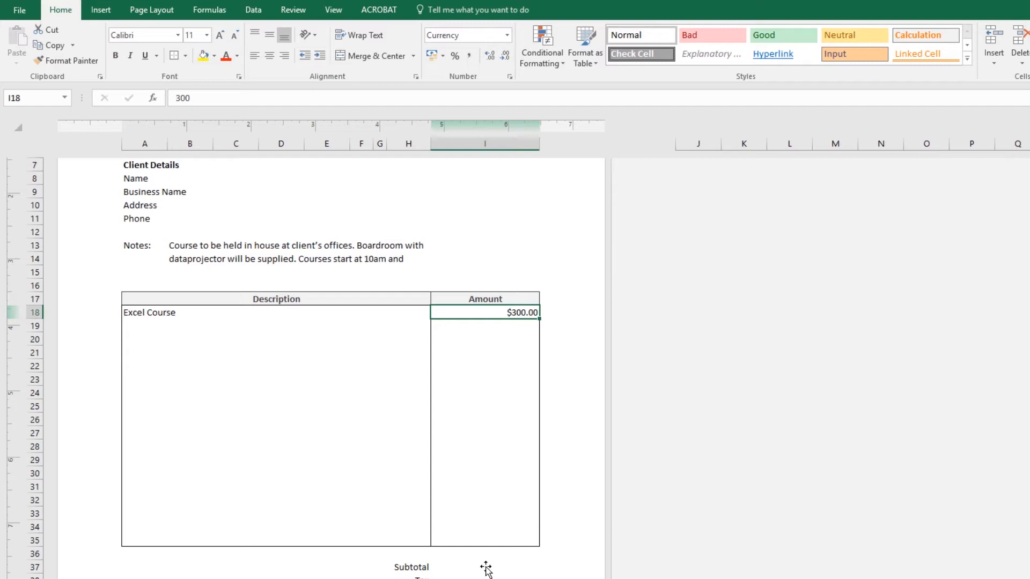
mouse_move(505, 471)
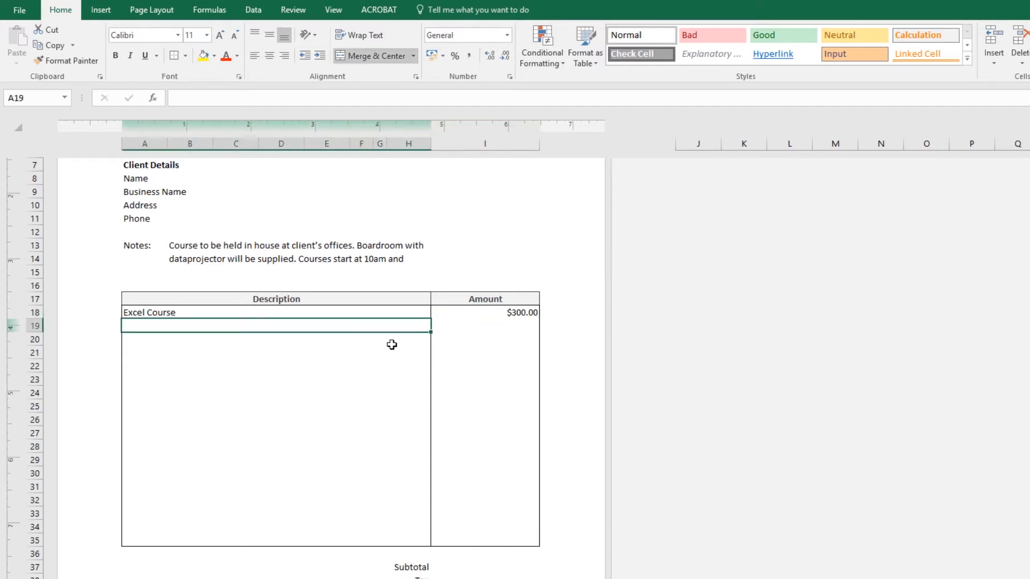
Add Word Course at $200.00 and right-align the Amount column I18:I35.
type("Word Course")
left_click(484, 325)
type("$200.00")
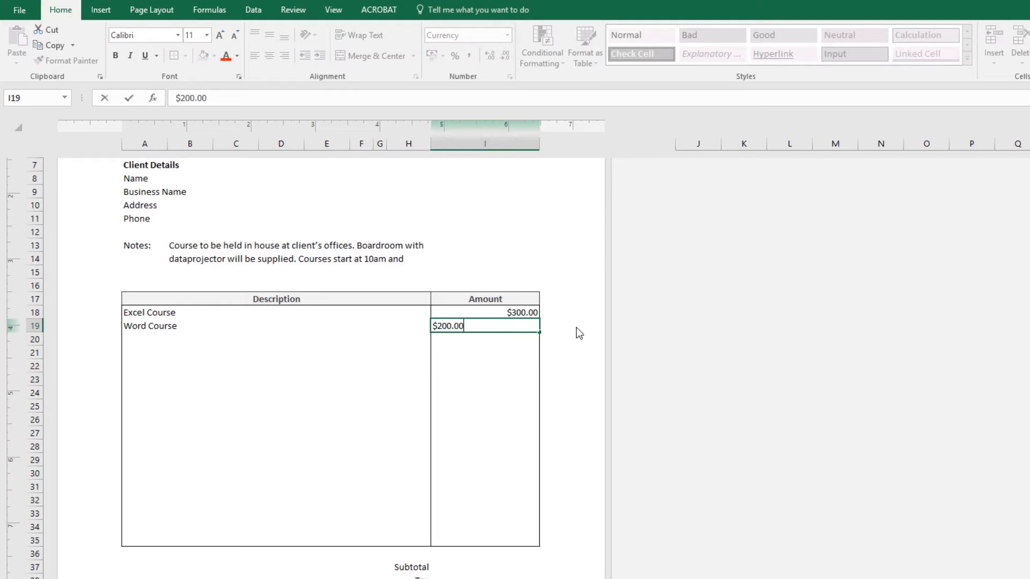
key("Enter")
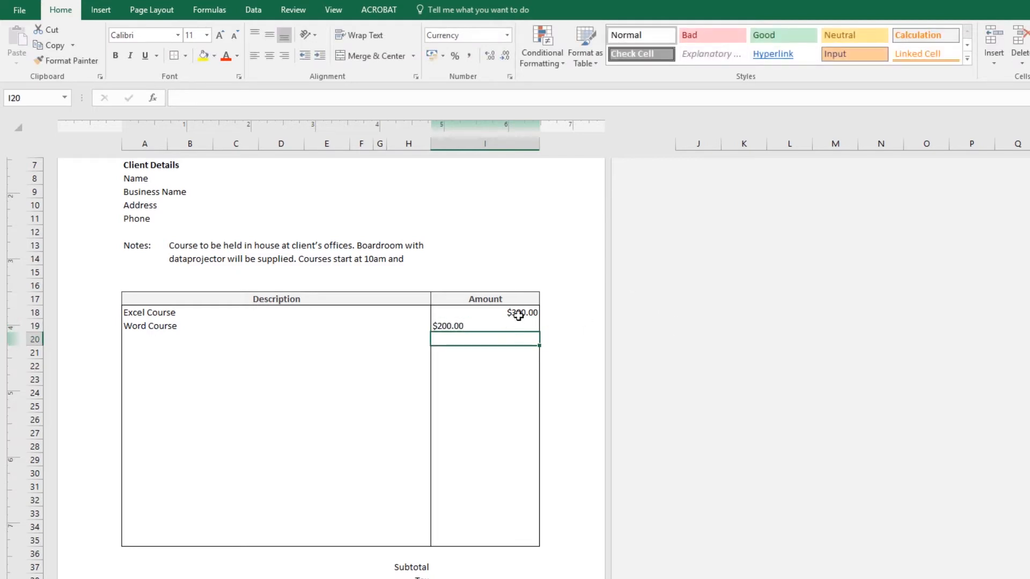
left_click(507, 313)
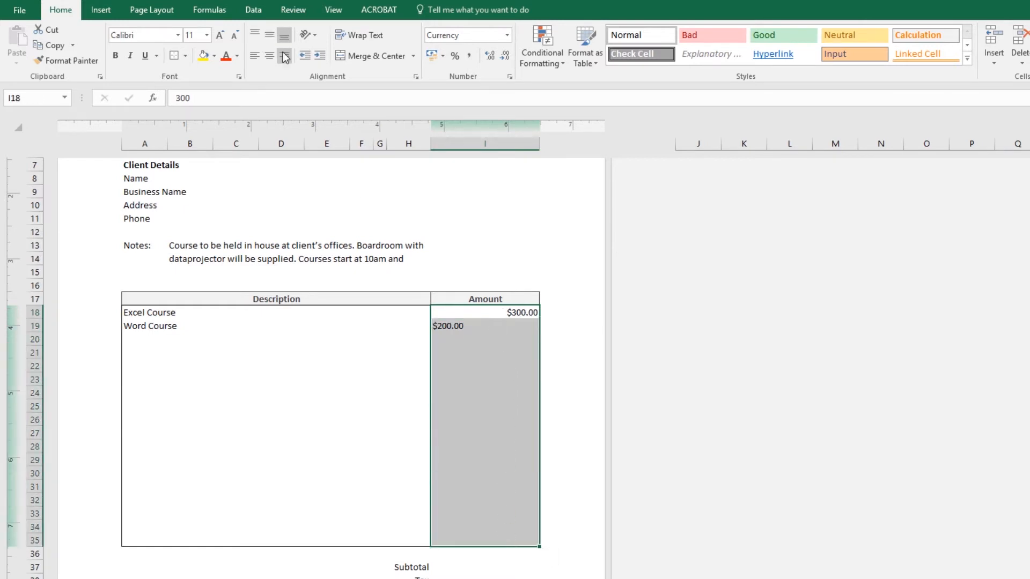
left_click(485, 354)
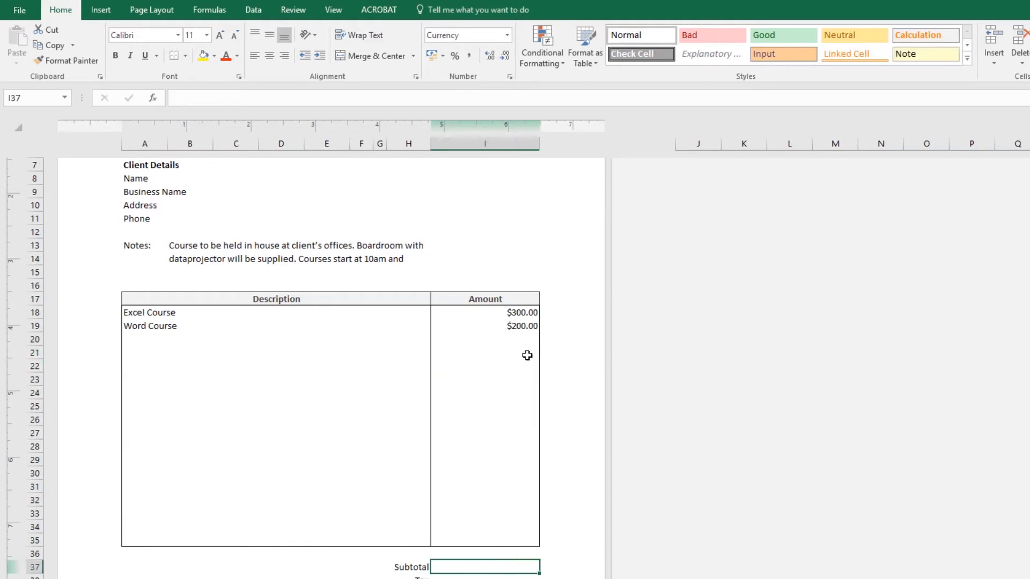
mouse_move(520, 523)
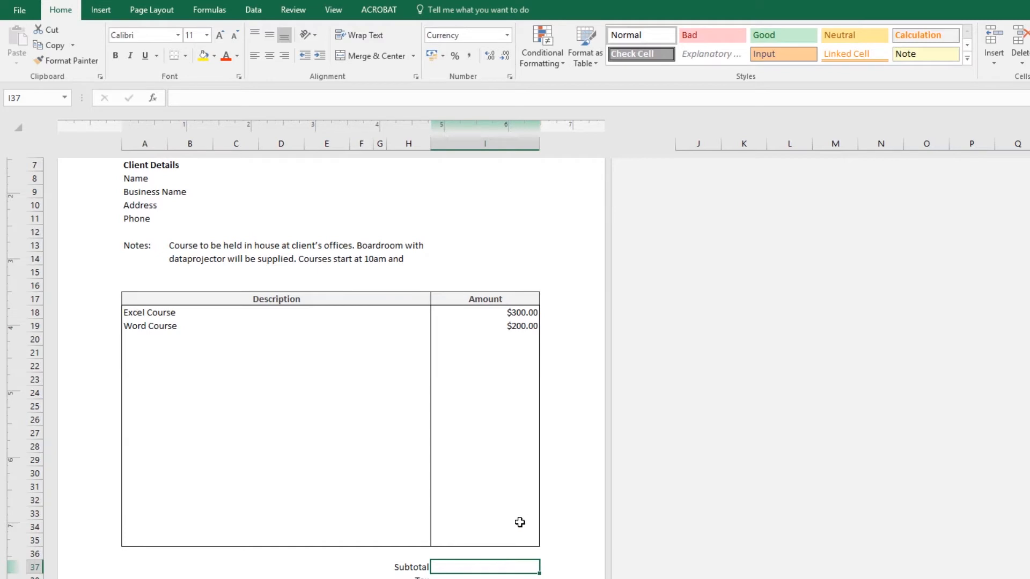
mouse_move(520, 566)
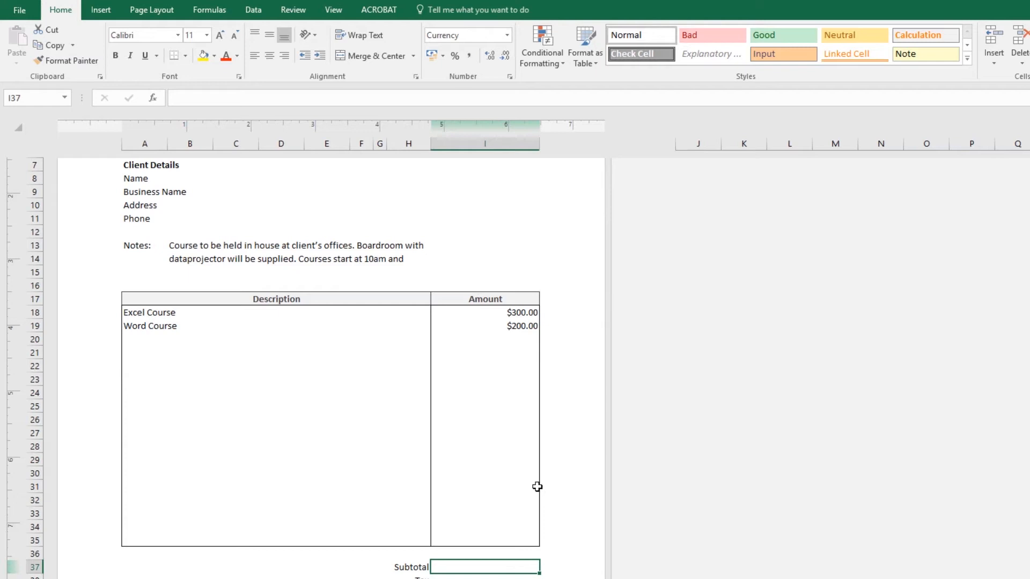
mouse_move(538, 483)
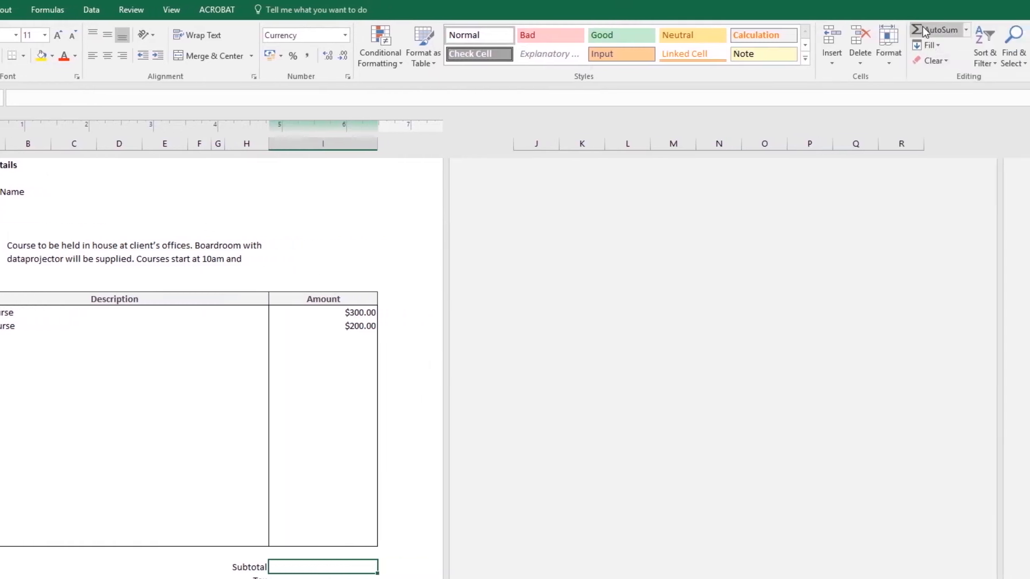
Make Subtotal an AutoSum of I18:I35, showing $500.00.
left_click(937, 30)
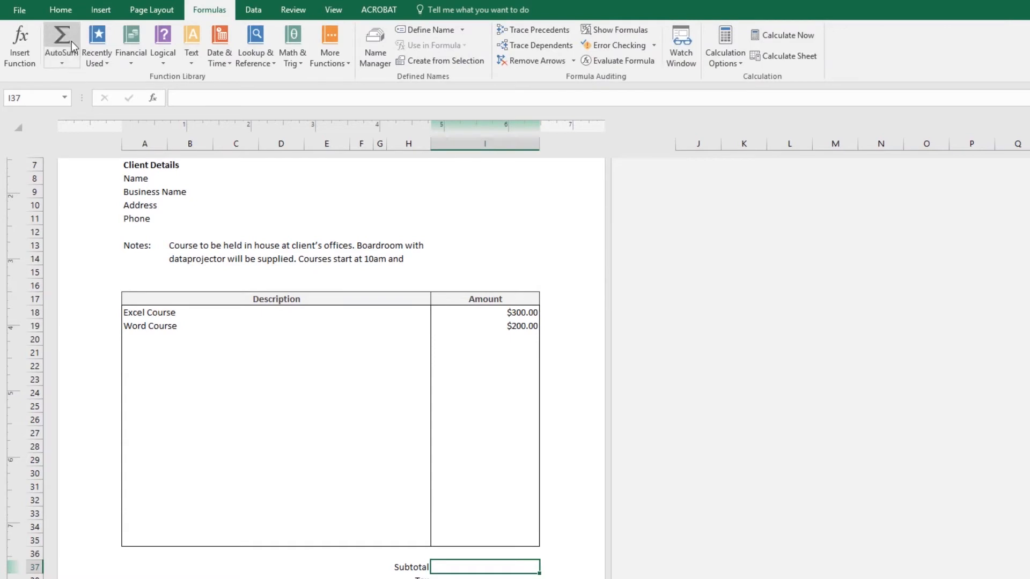
left_click(59, 37)
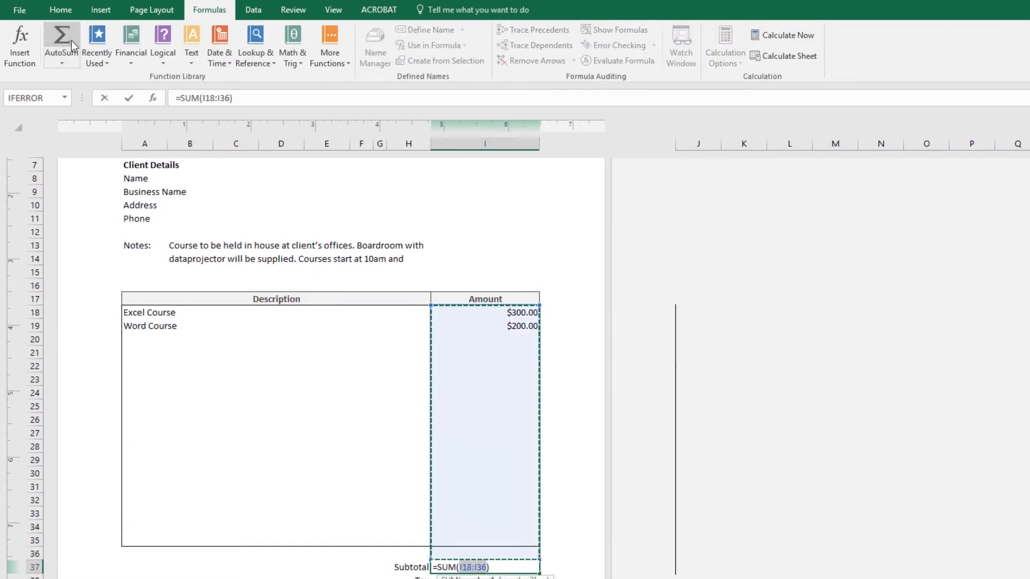
mouse_move(492, 445)
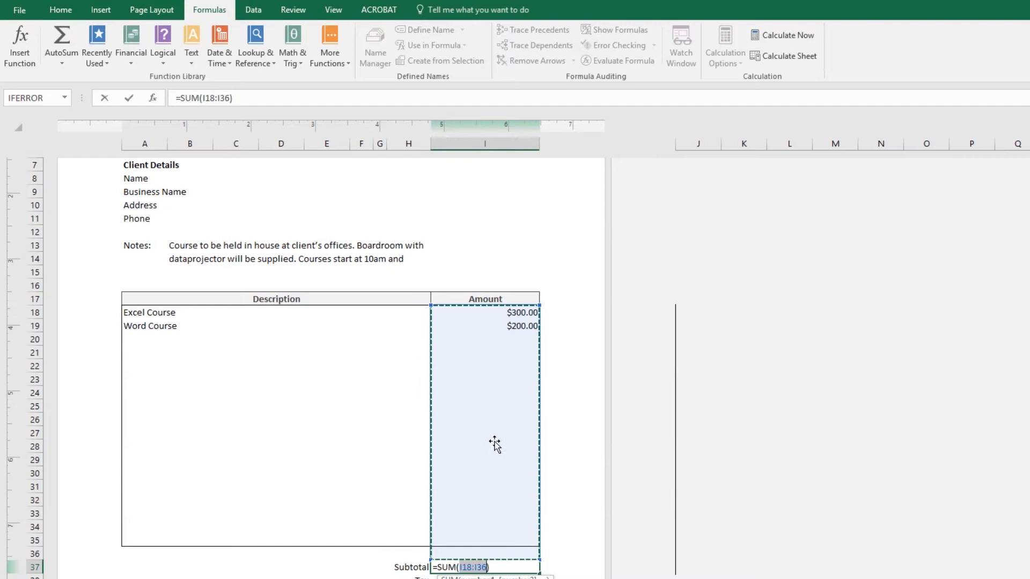
mouse_move(533, 333)
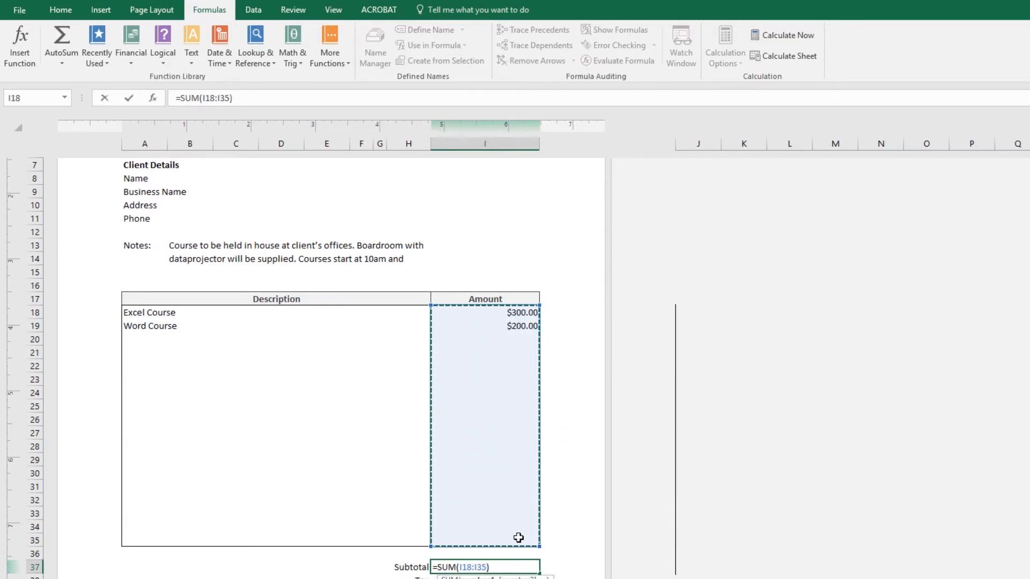
mouse_move(400, 554)
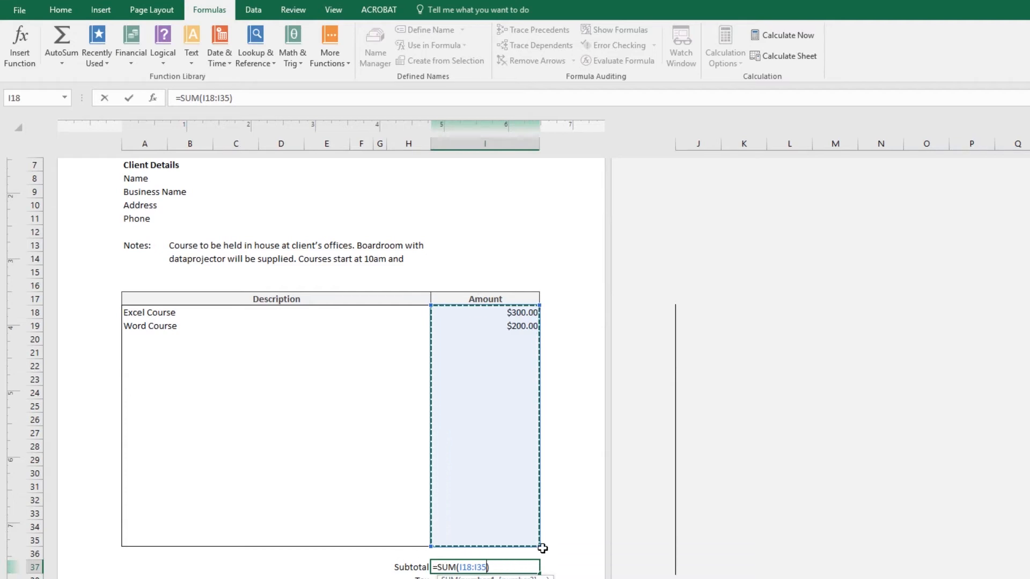
mouse_move(446, 543)
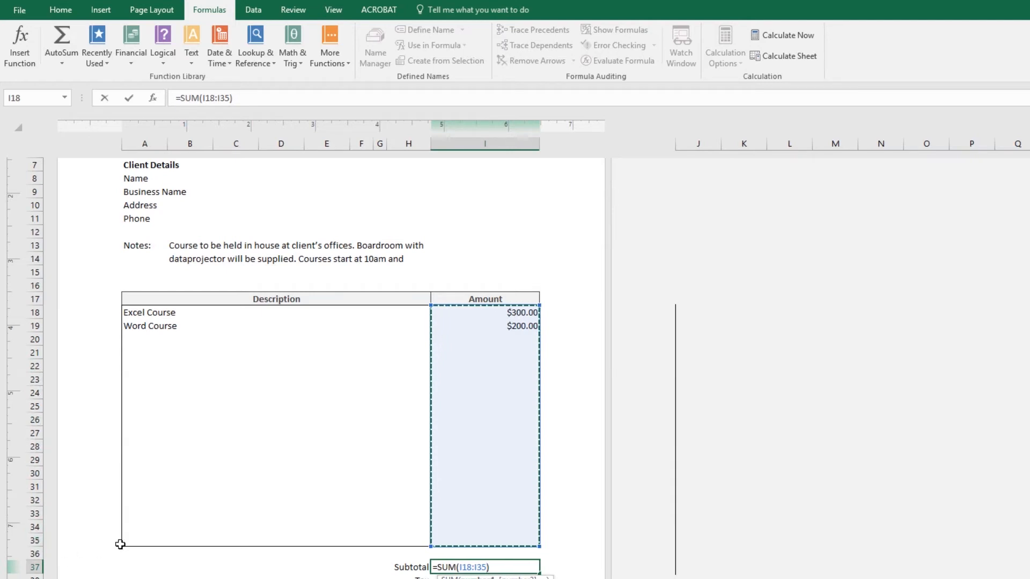
key("Enter")
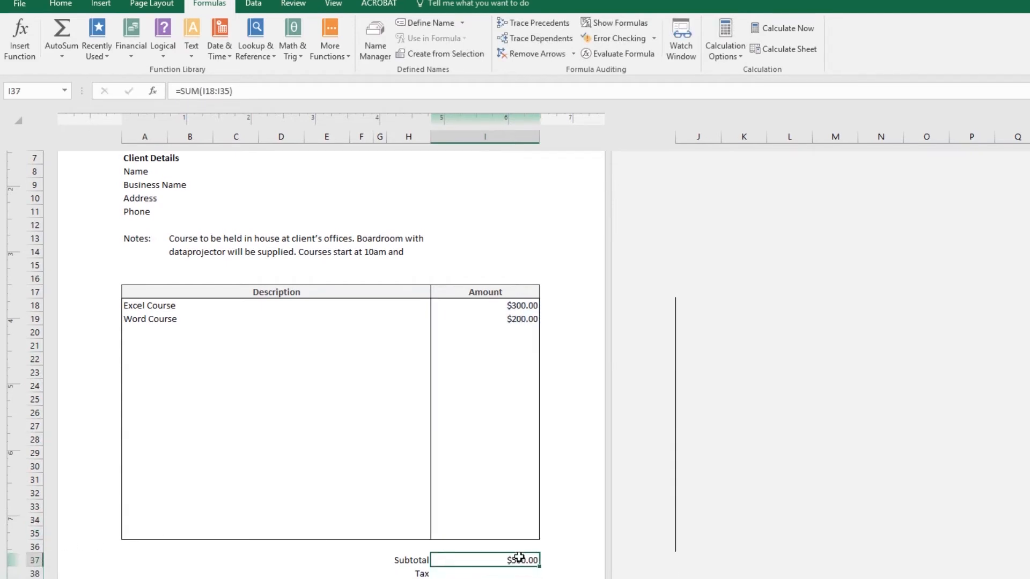
scroll("down", 3)
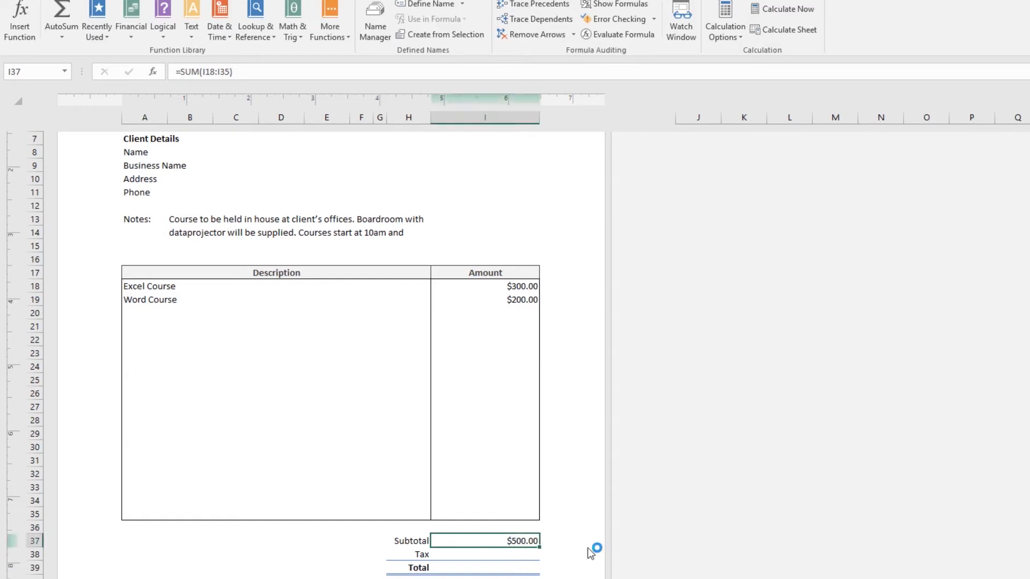
mouse_move(552, 554)
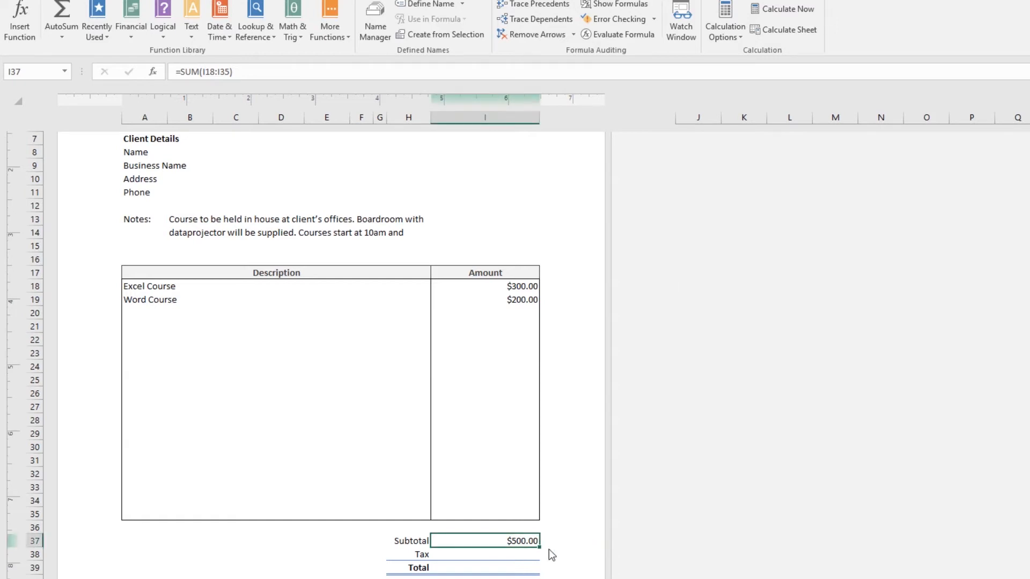
left_click(484, 554)
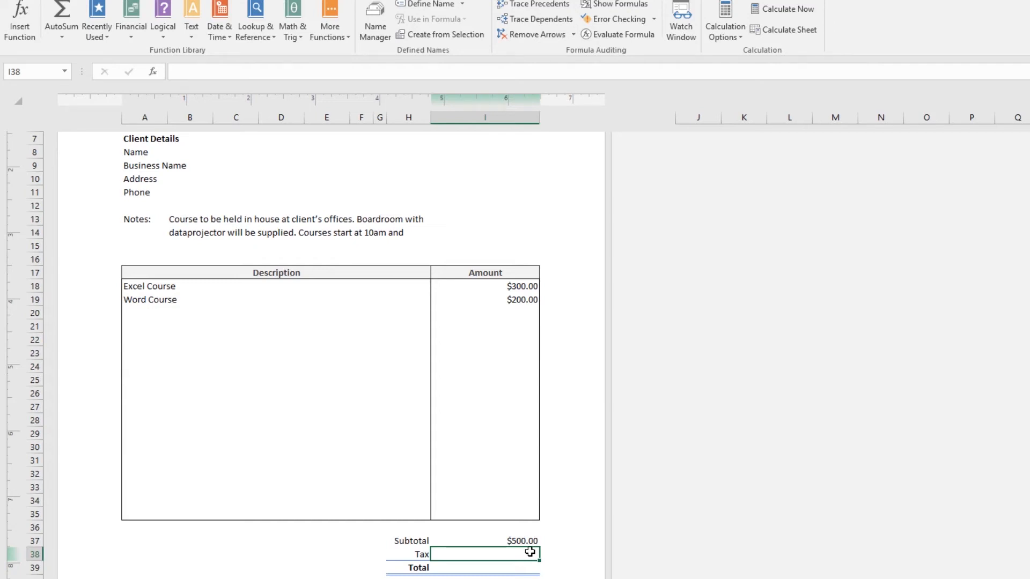
mouse_move(200, 133)
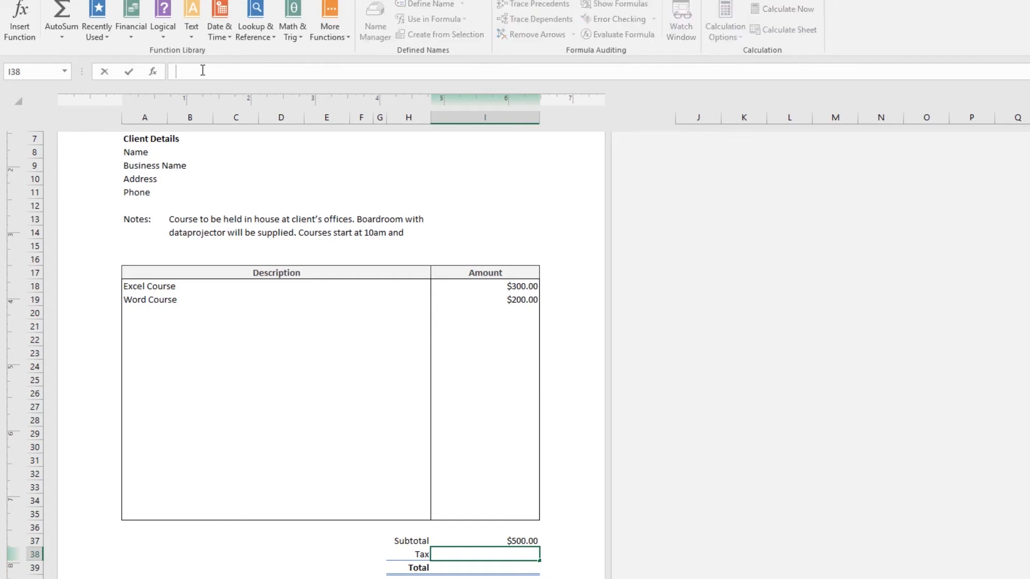
Enter the Tax formula =I37*0.23 in I38, correcting a mistyped character.
type("=")
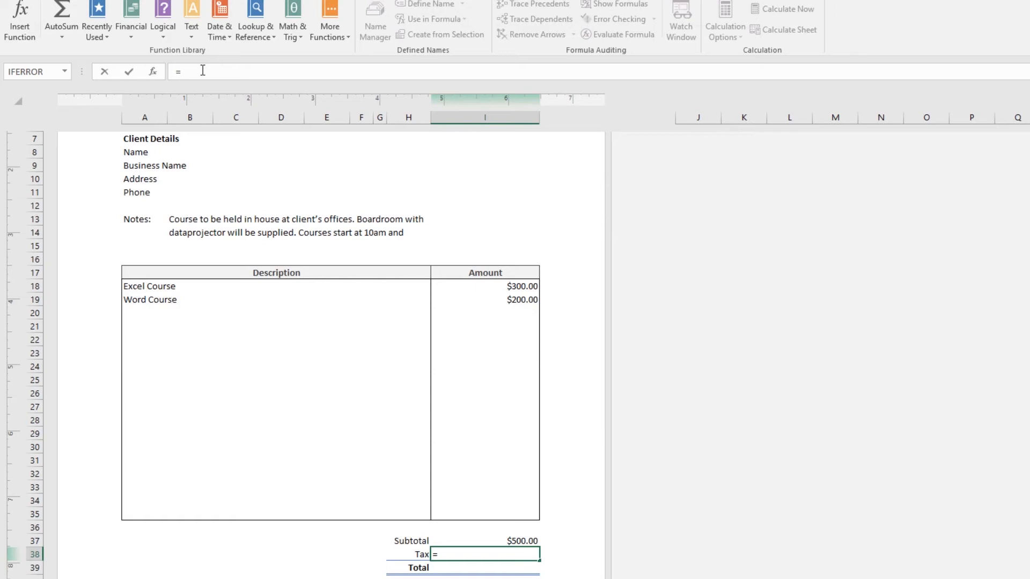
mouse_move(212, 133)
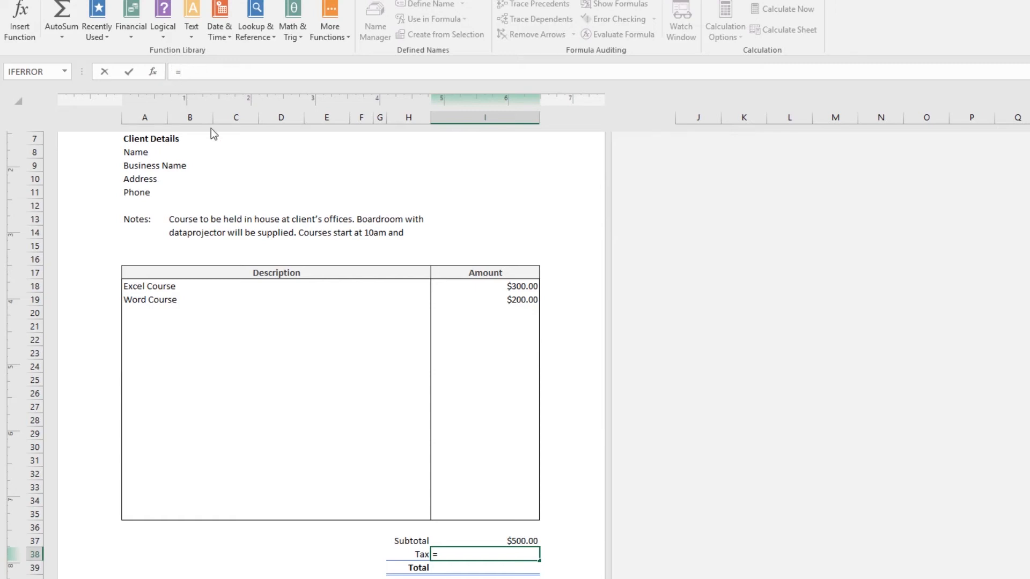
mouse_move(287, 237)
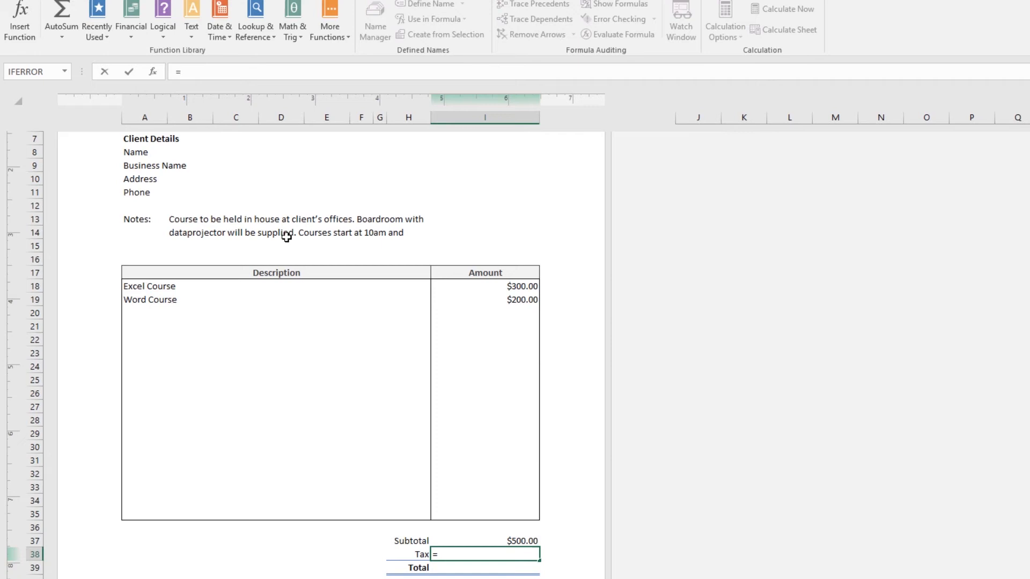
mouse_move(518, 540)
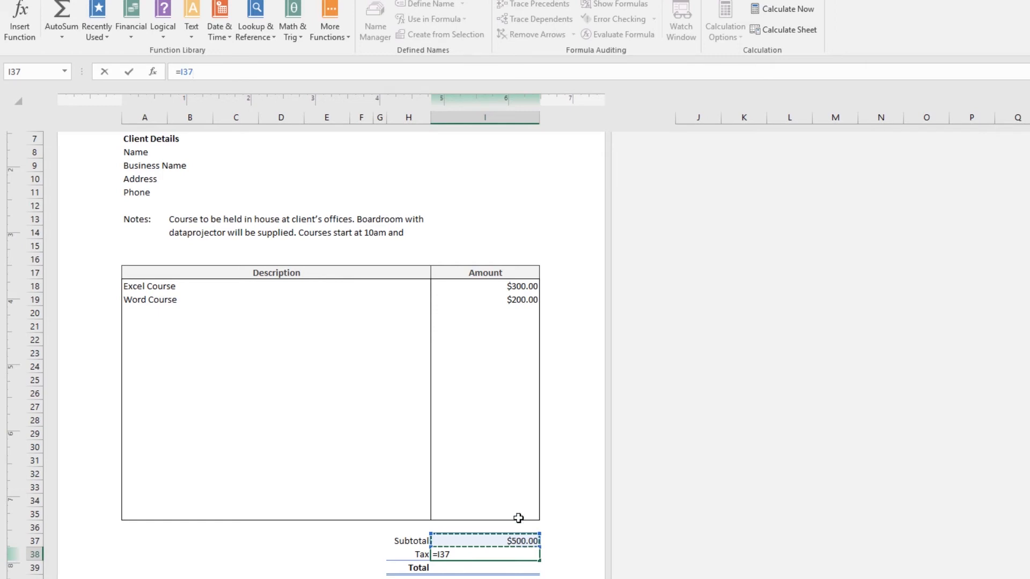
left_click(187, 70)
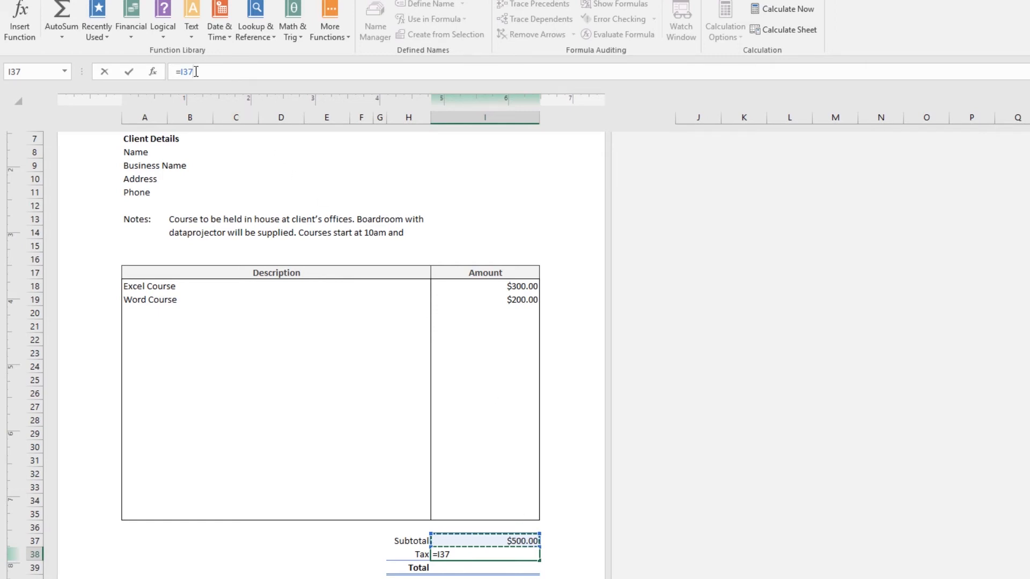
type("\\8")
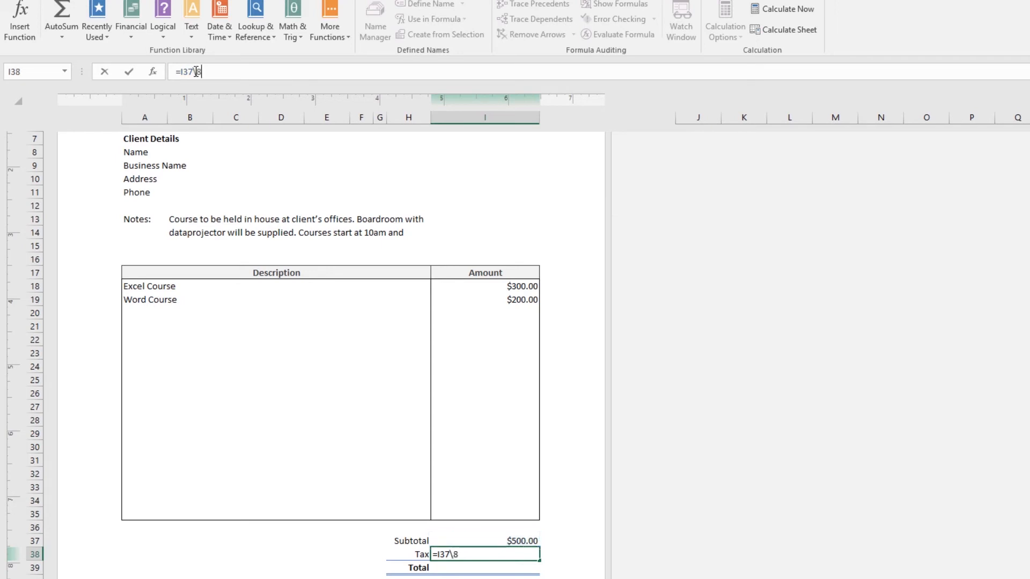
key("Backspace")
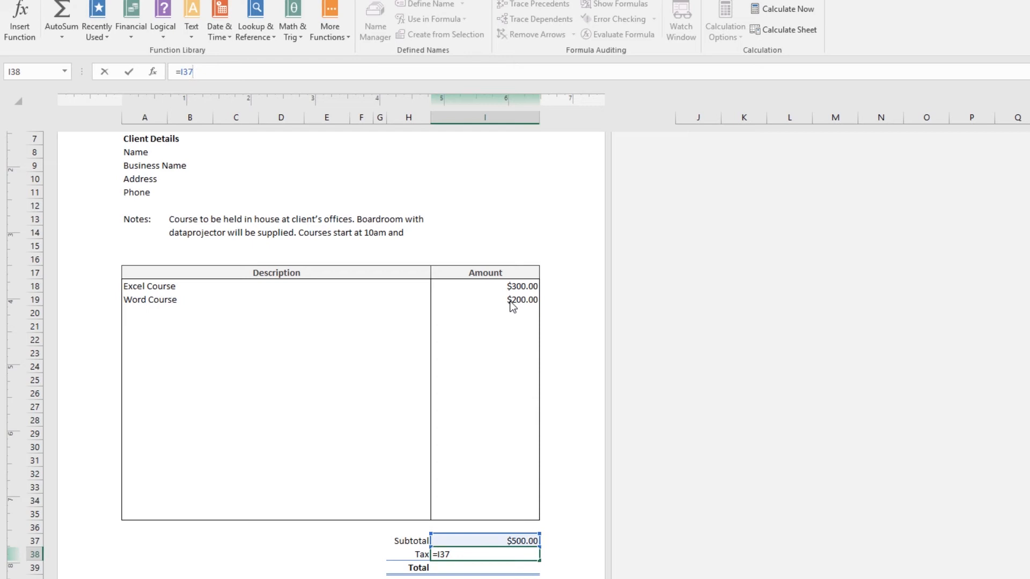
type("*")
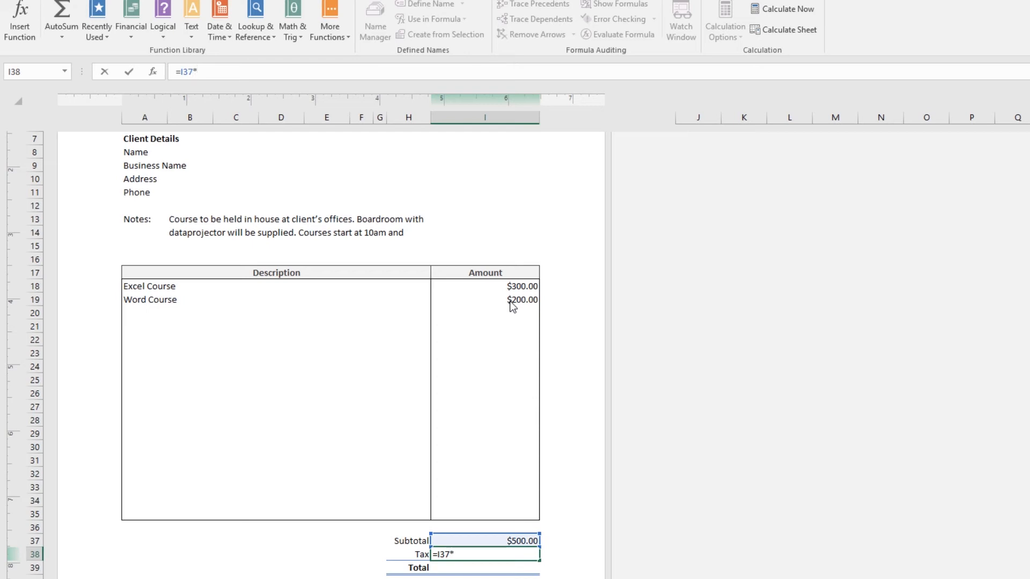
type("0.")
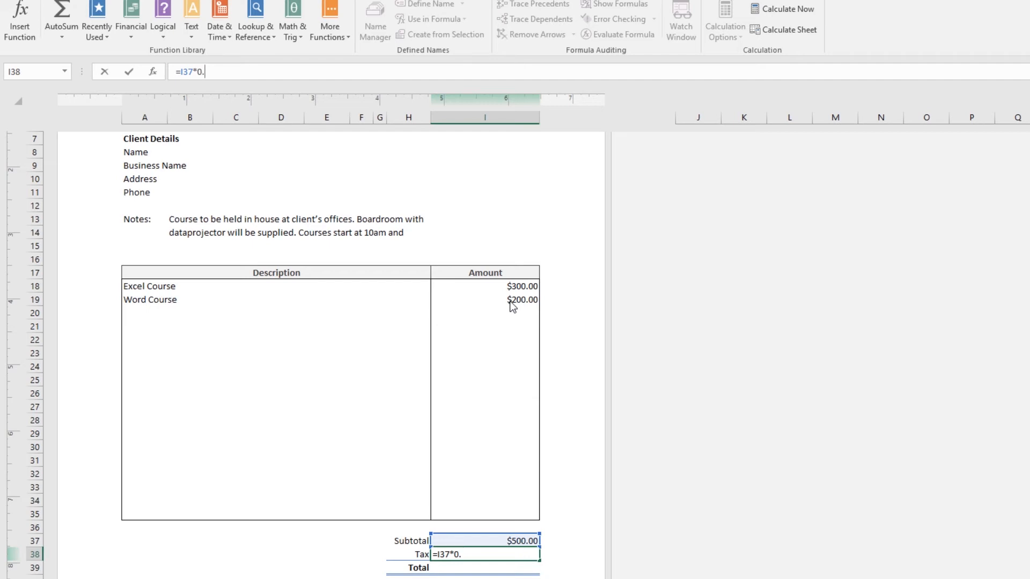
type("23")
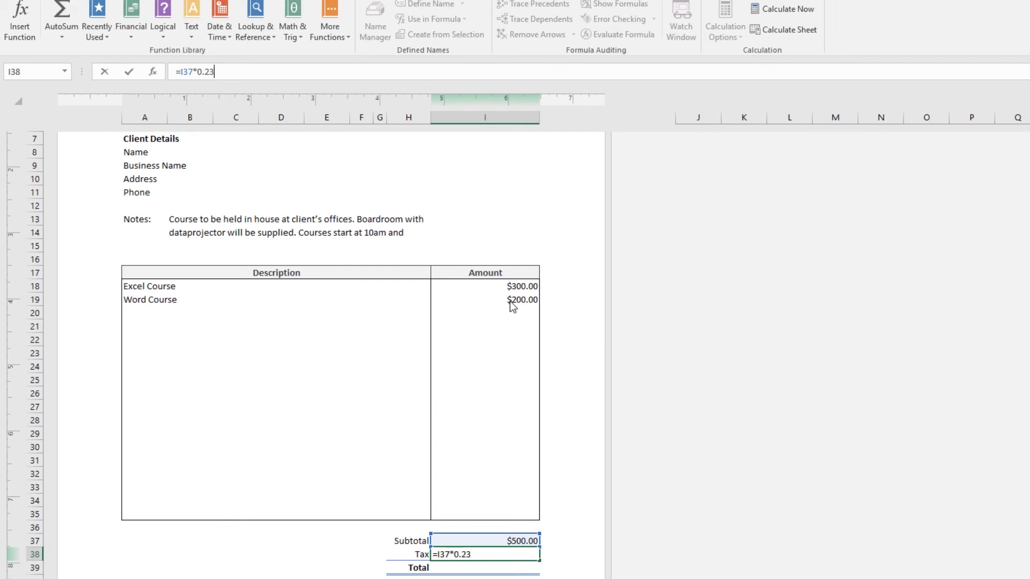
key("Enter")
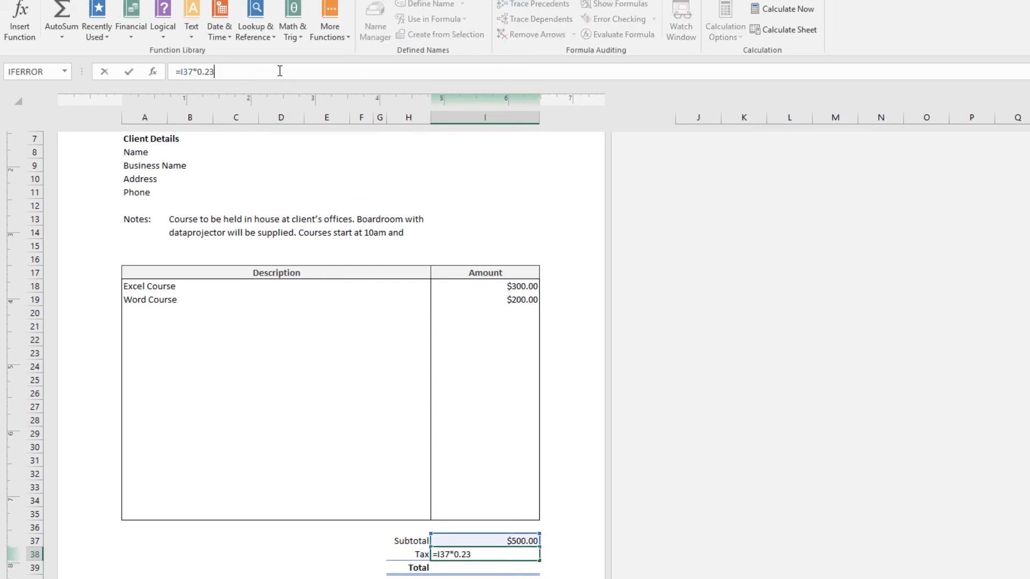
Re-enter the Tax formula as =I37*0.15, then trim the rate to 0.10.
key("Backspace")
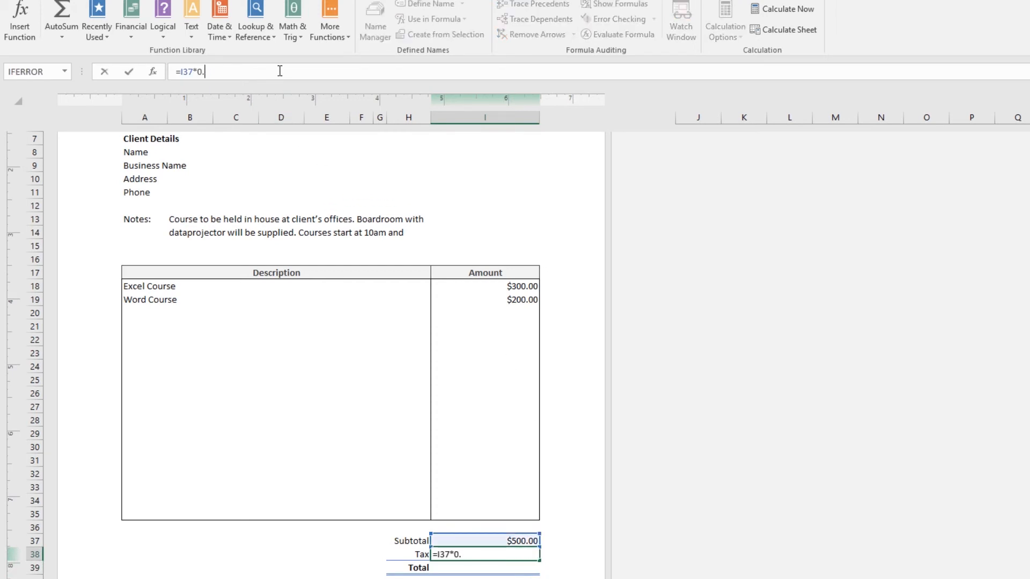
key("Enter")
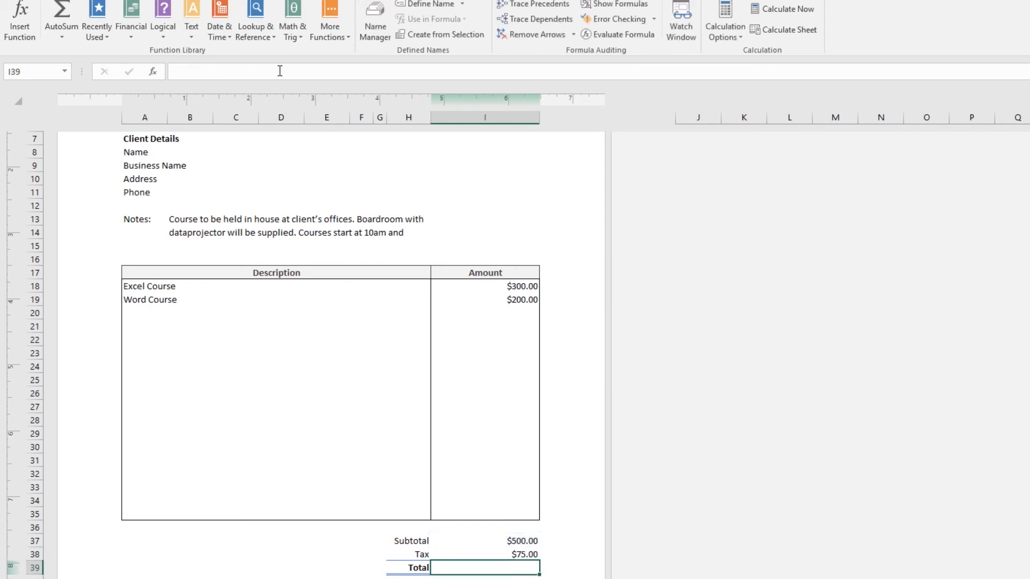
mouse_move(545, 552)
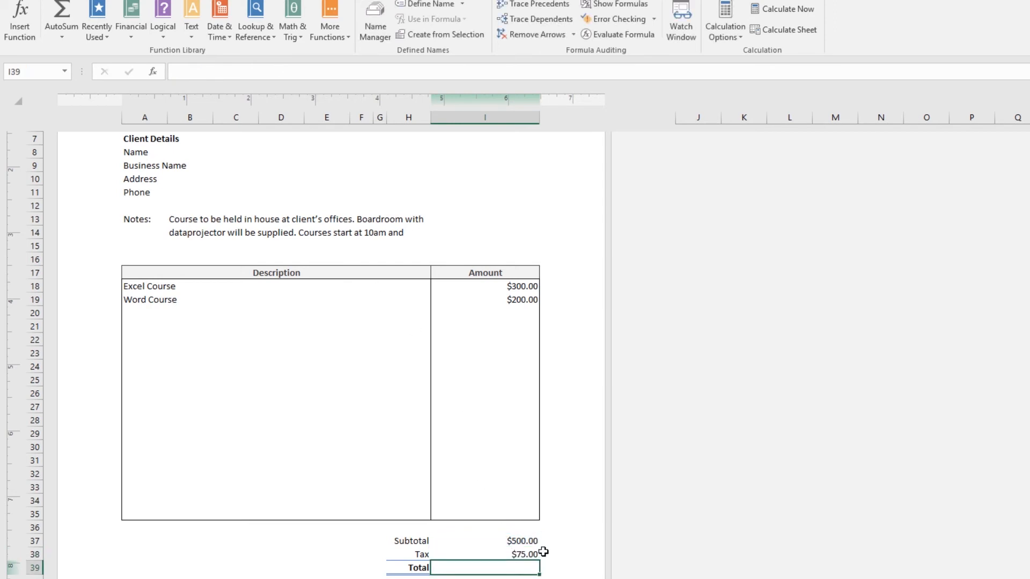
type("=I37*0.15")
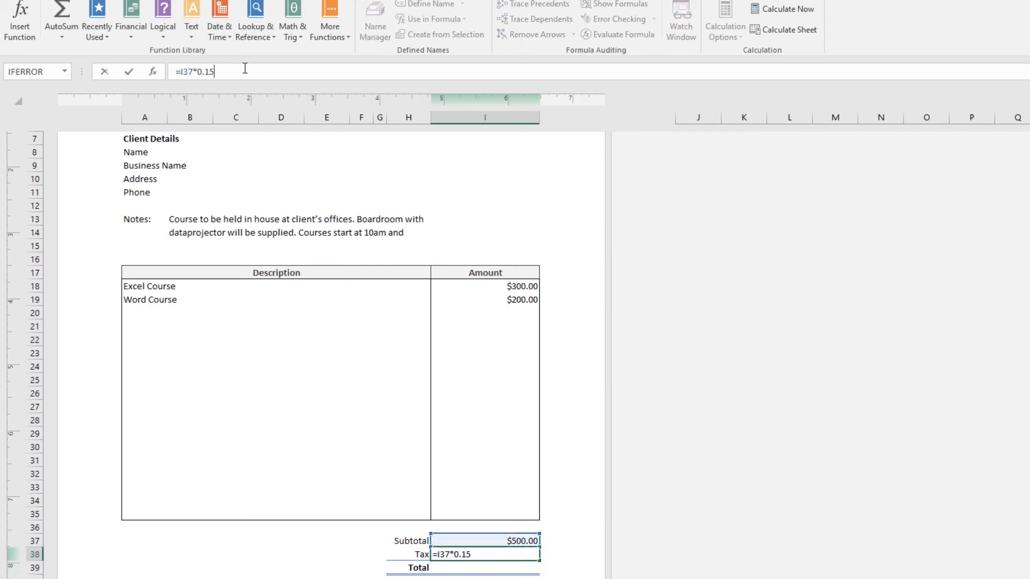
key("Backspace")
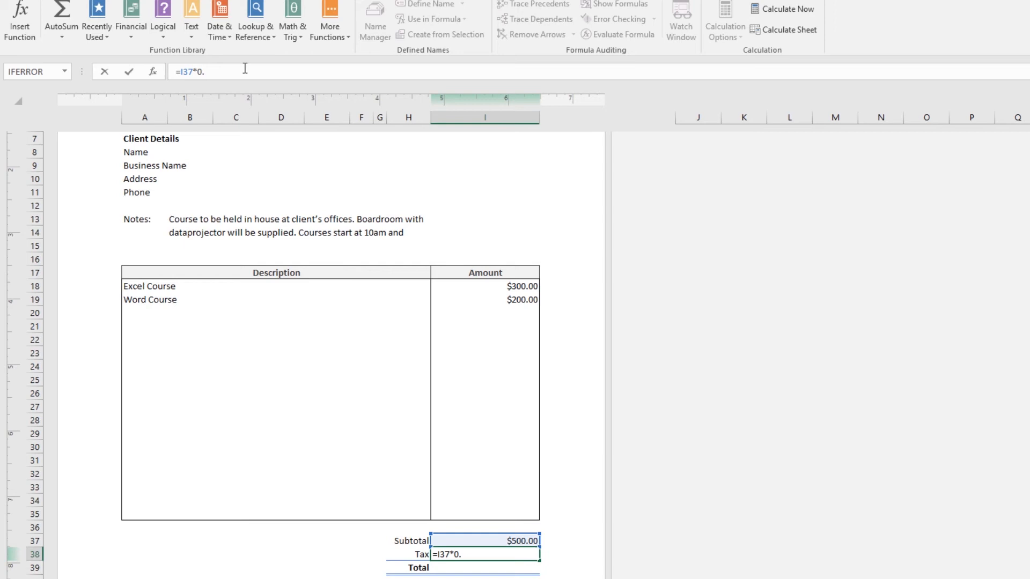
type("0")
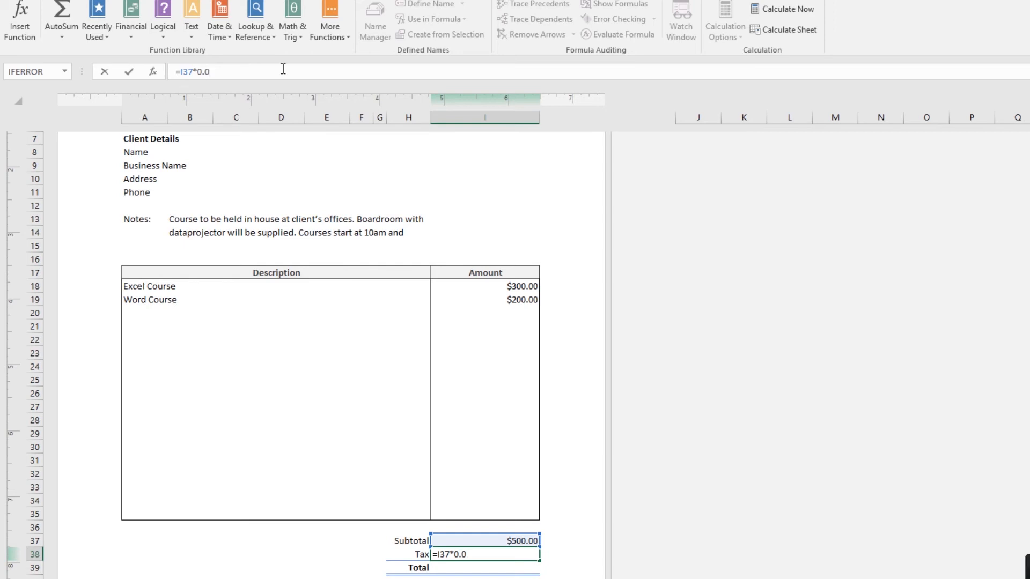
key("Enter")
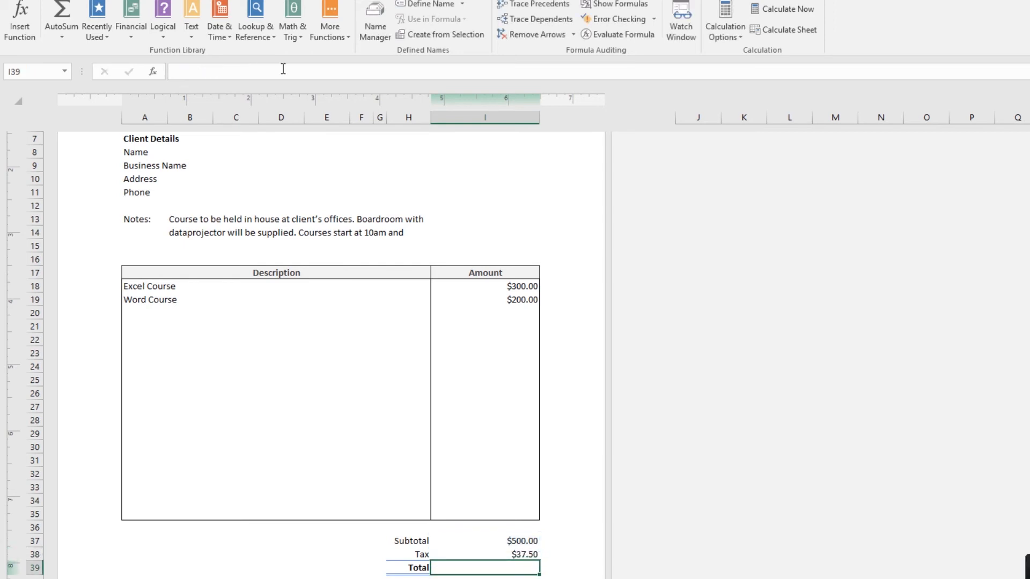
Edit the Tax formula rate to 0.075 so tax shows $37.50.
left_click(489, 556)
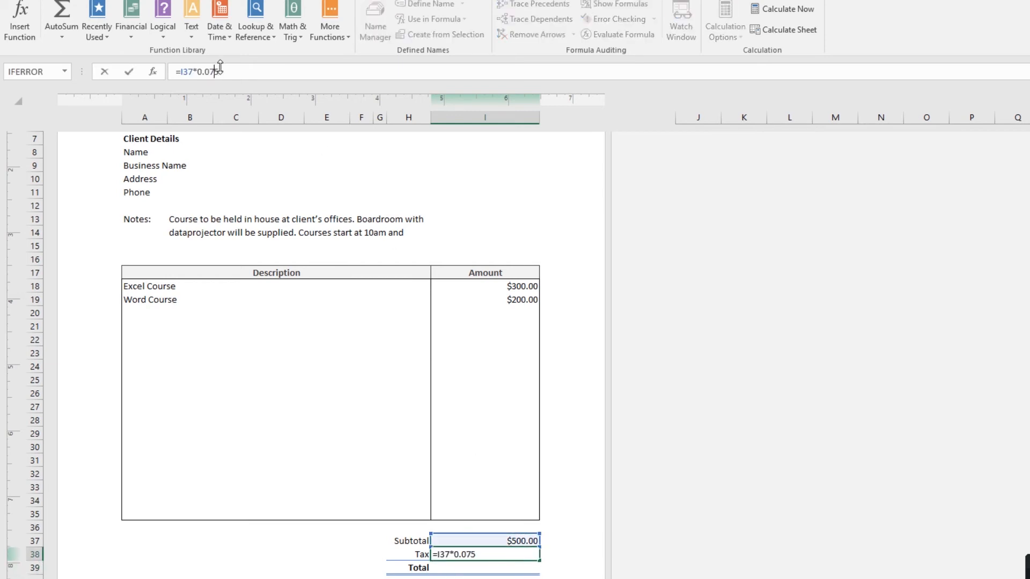
key("Enter")
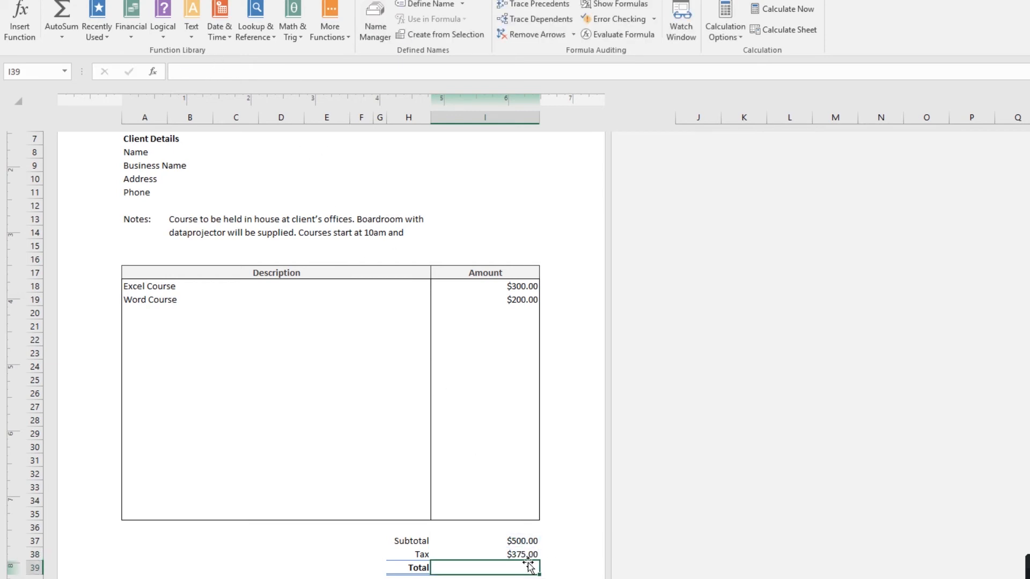
left_click(484, 553)
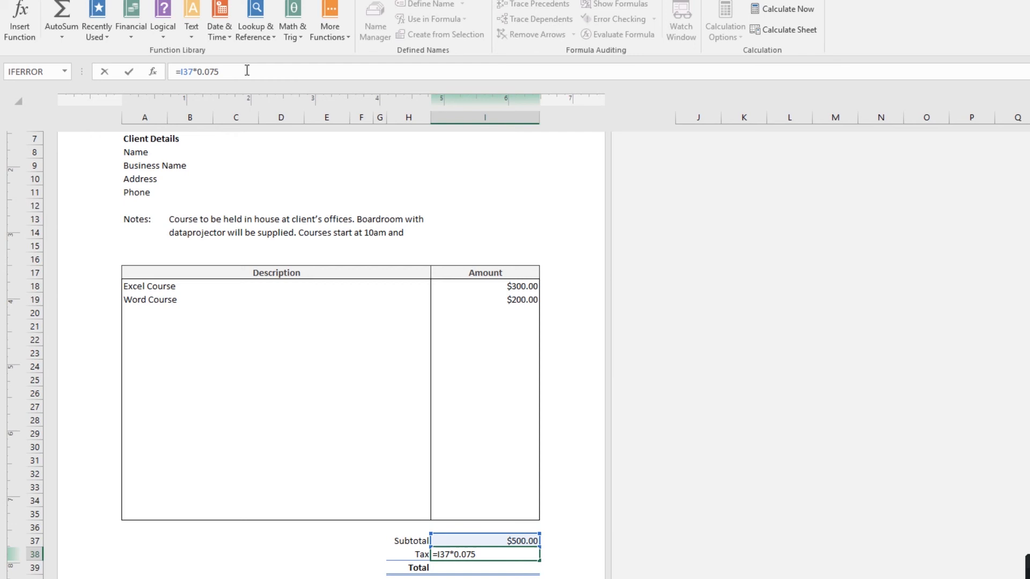
key("Enter")
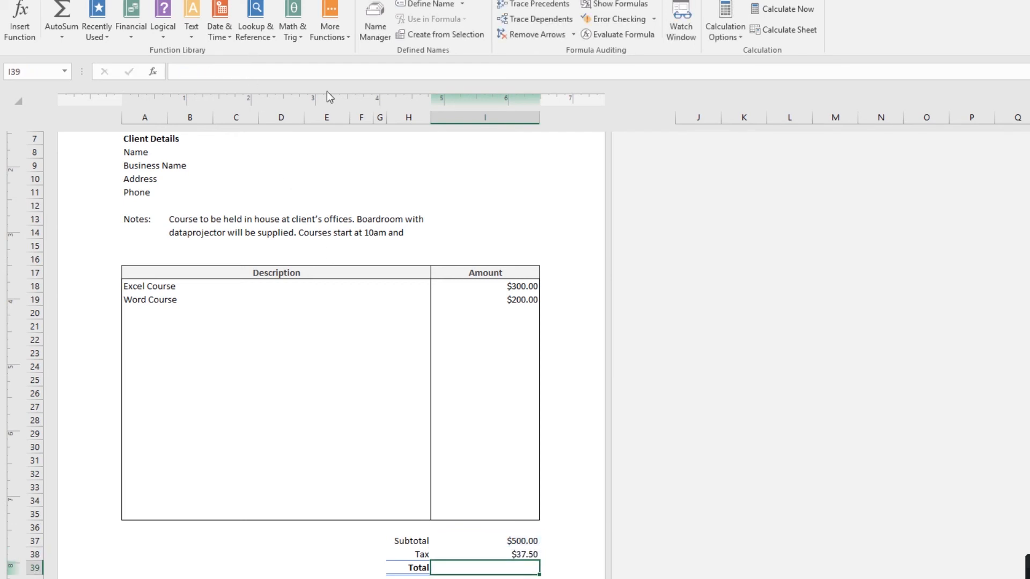
mouse_move(476, 566)
type("=")
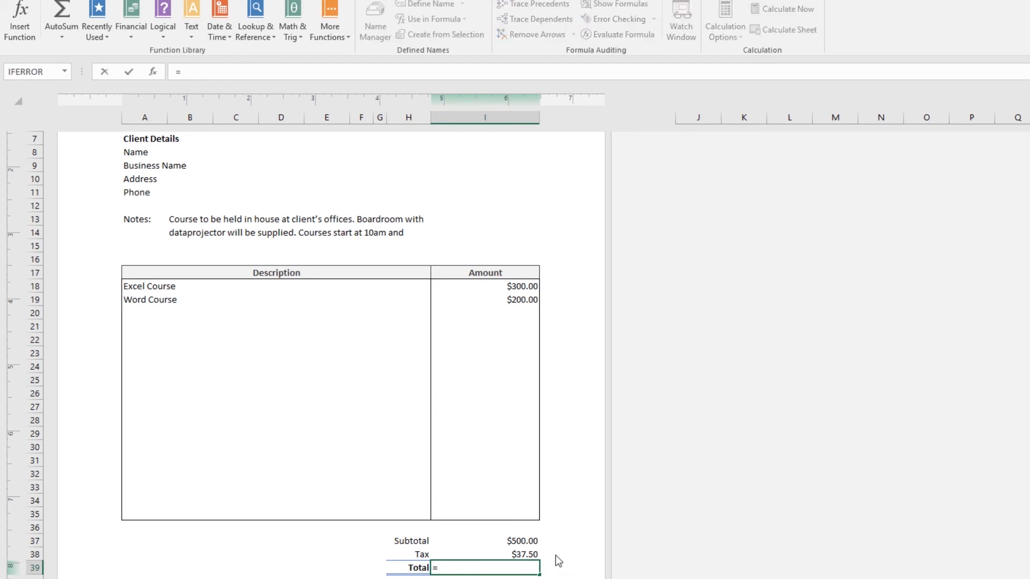
Enter Total as =I37+I38 giving $537.50, then move to the next empty description row.
left_click(487, 540)
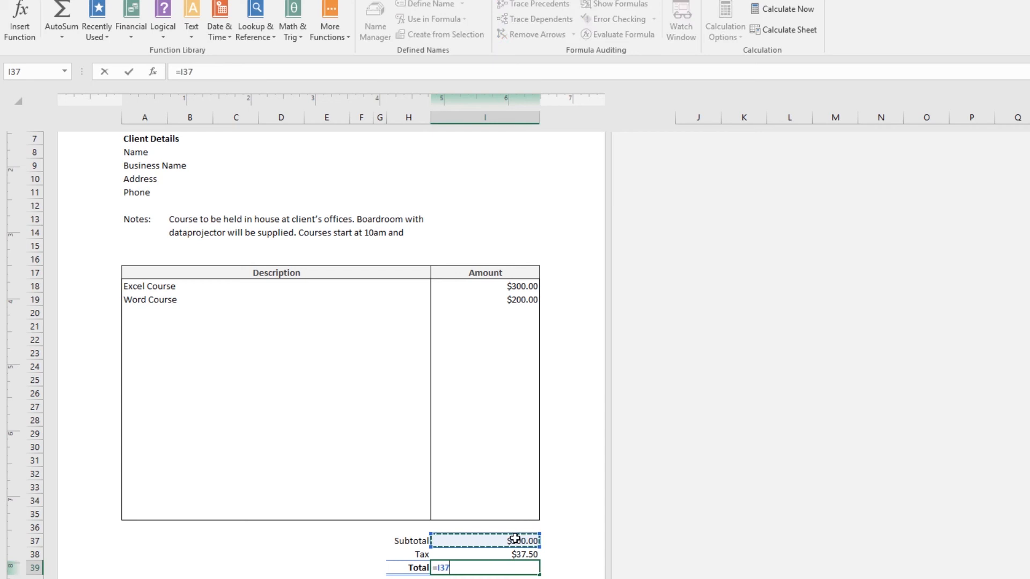
type("+")
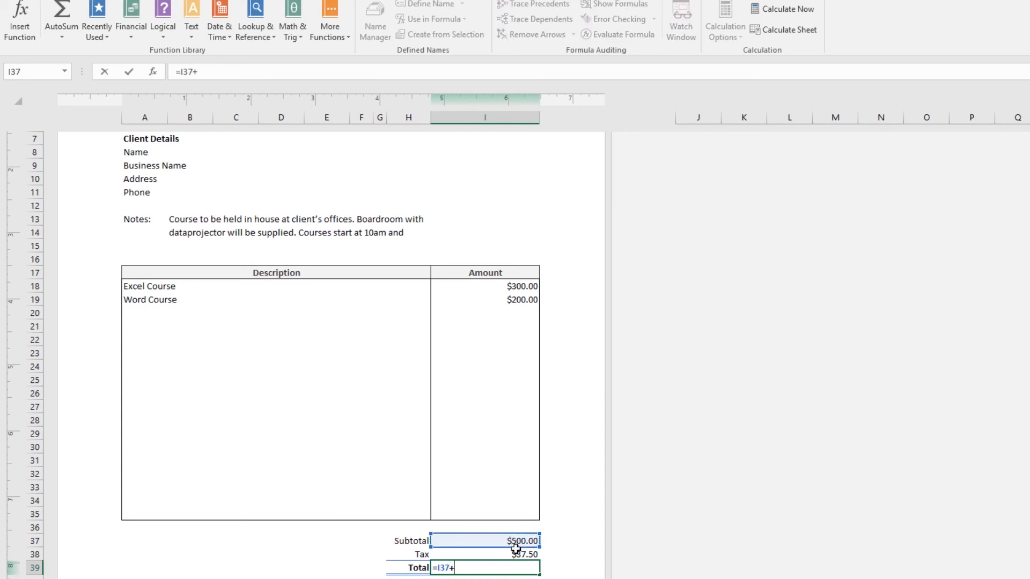
key("Enter")
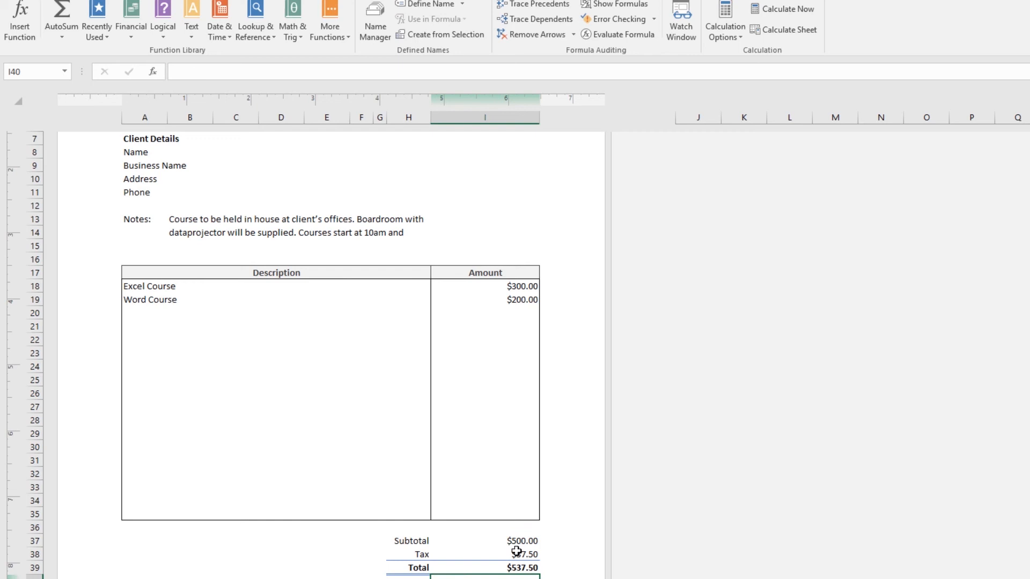
mouse_move(540, 541)
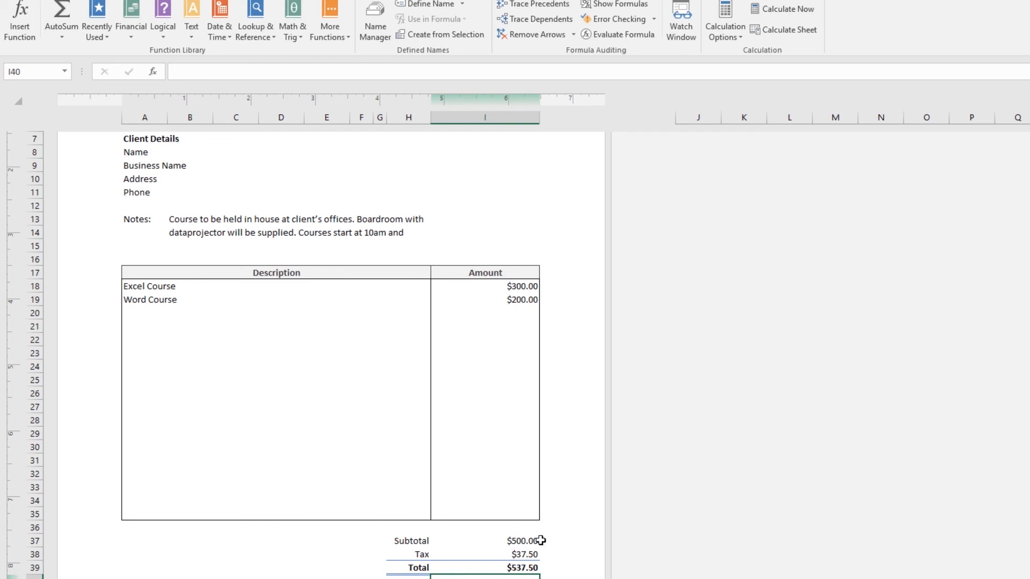
left_click(489, 569)
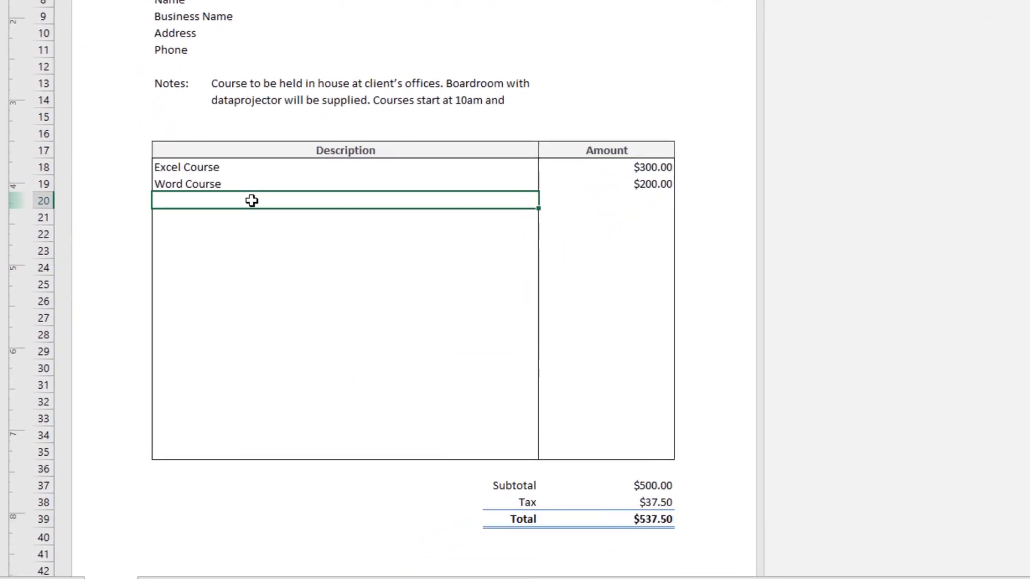
Add Photoshop Course at $700.00, updating Subtotal $1,200.00, Tax $90.00, Total $1,290.00.
type("\\ph")
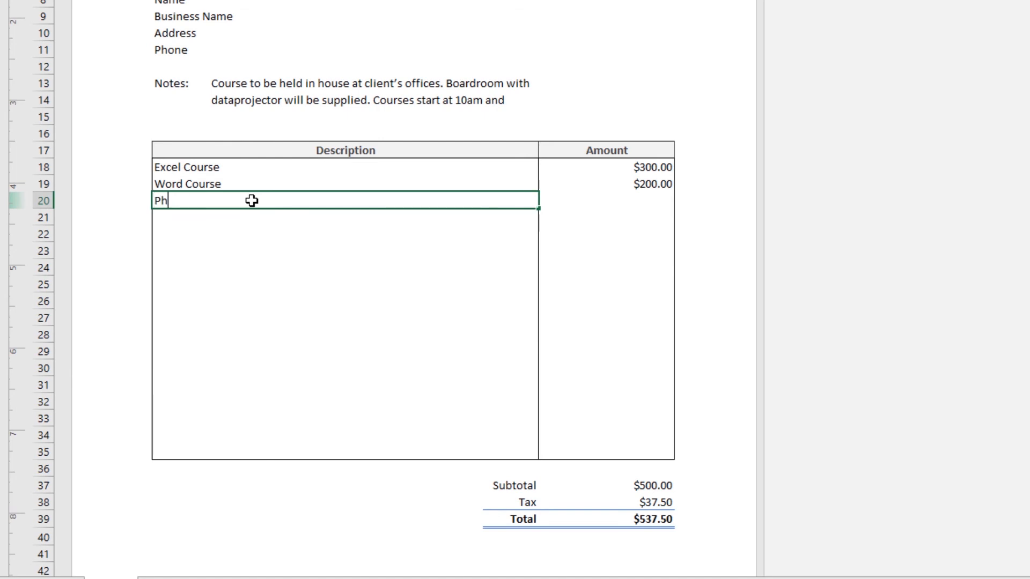
type("otoshop Course")
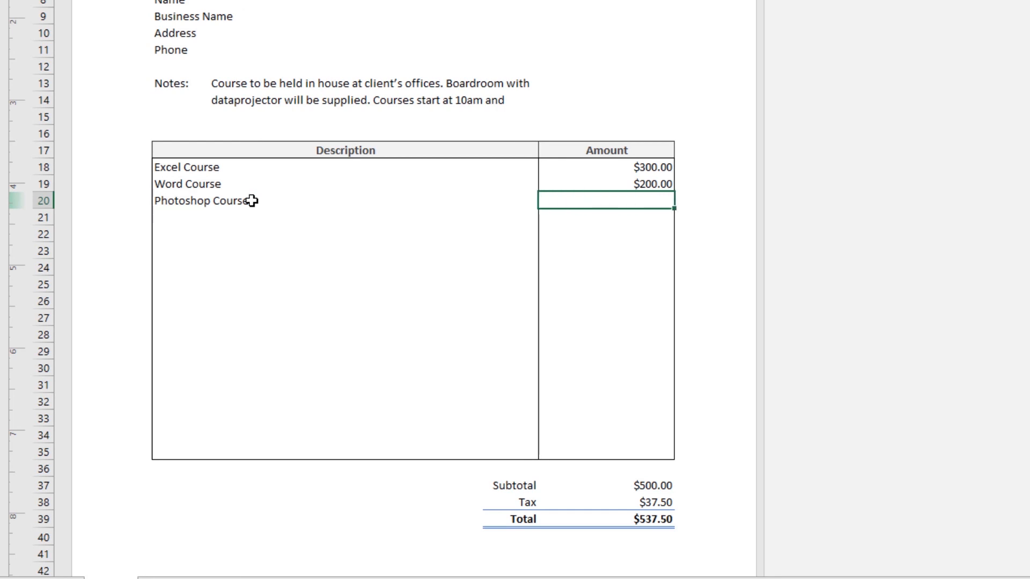
type("700.00")
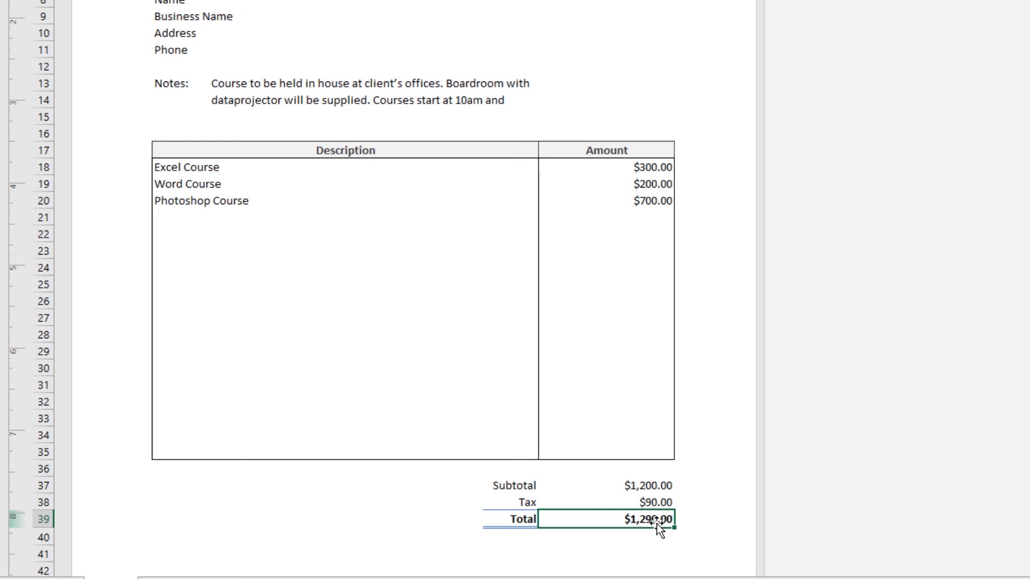
mouse_move(706, 530)
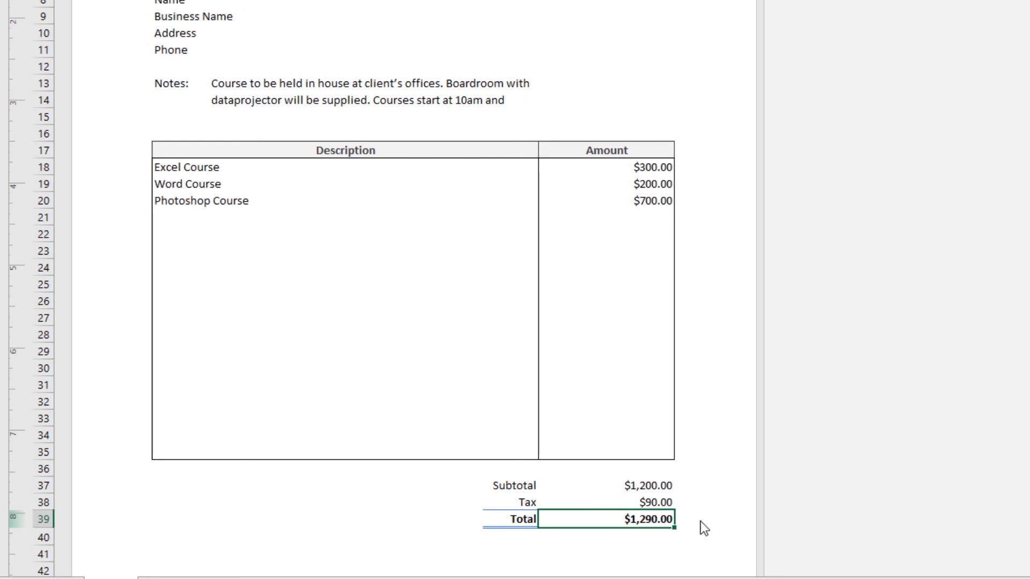